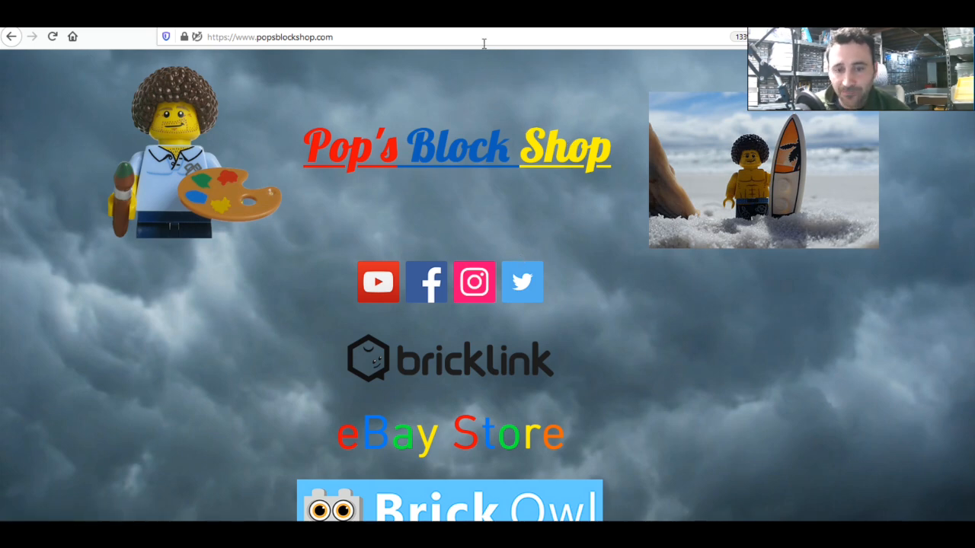
Scroll the popsblockshop.com homepage down past the store links to the loose-brick photo carousel.
scroll(down, 3)
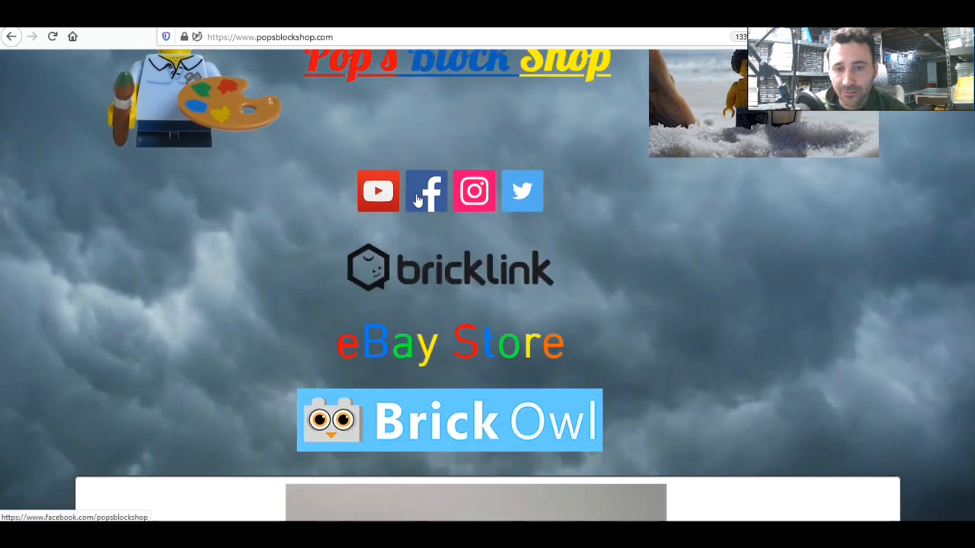
mouse_move(403, 204)
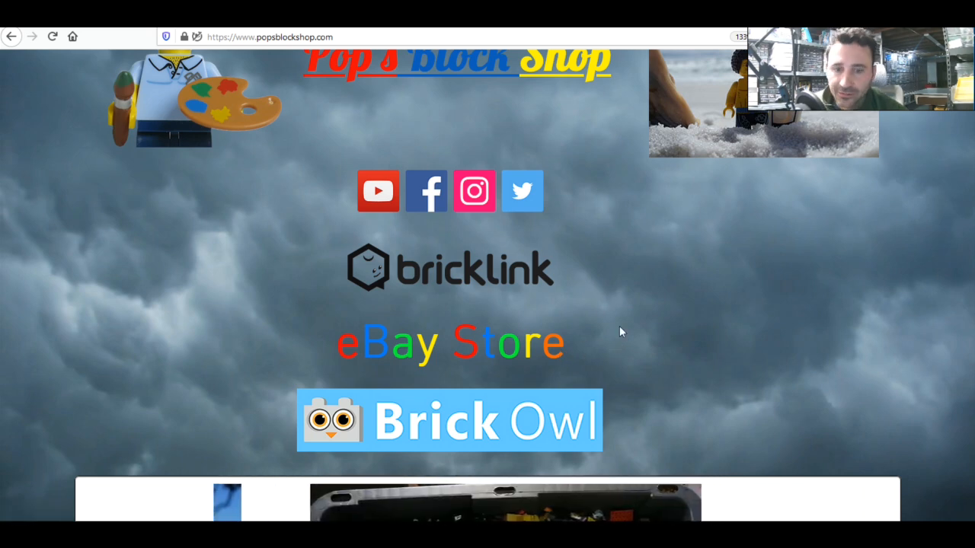
scroll(down, 3)
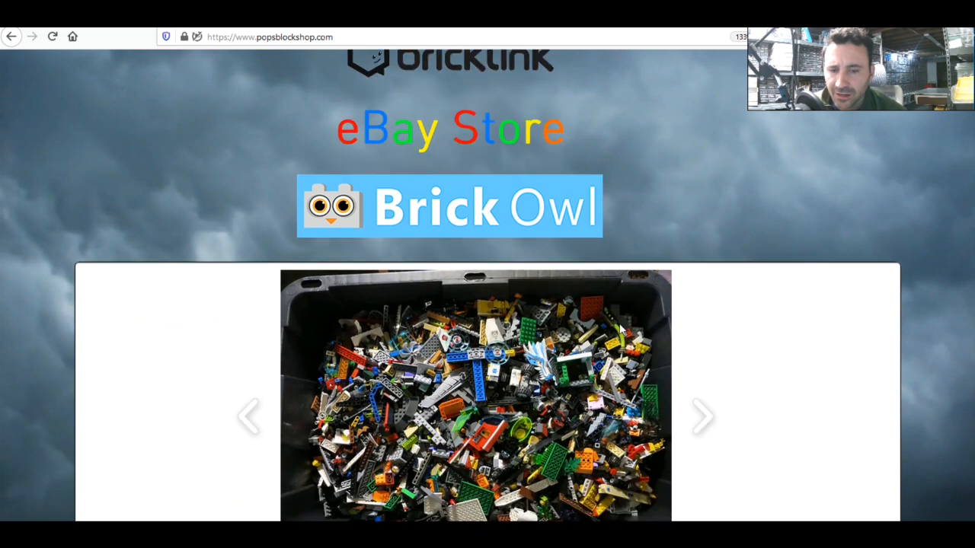
scroll(down, 3)
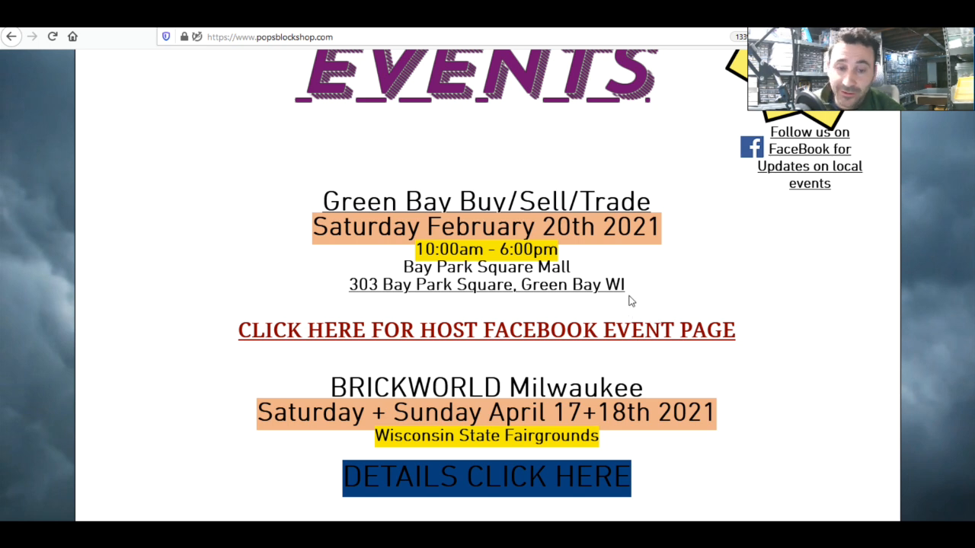
mouse_move(581, 275)
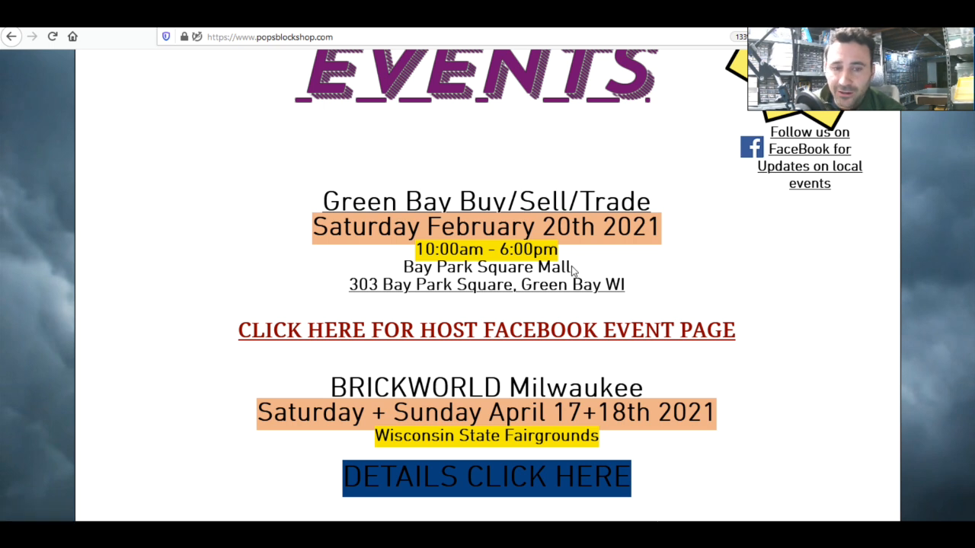
mouse_move(572, 267)
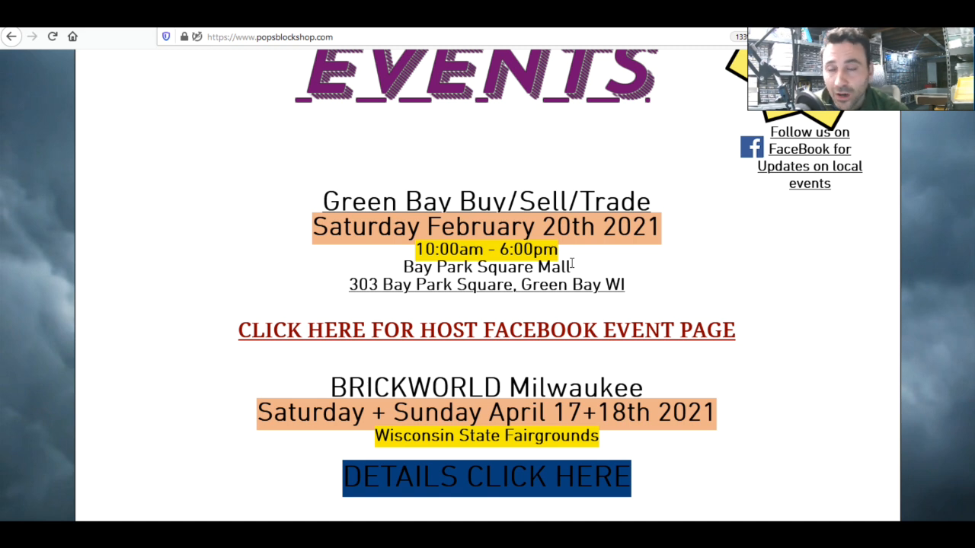
mouse_move(652, 287)
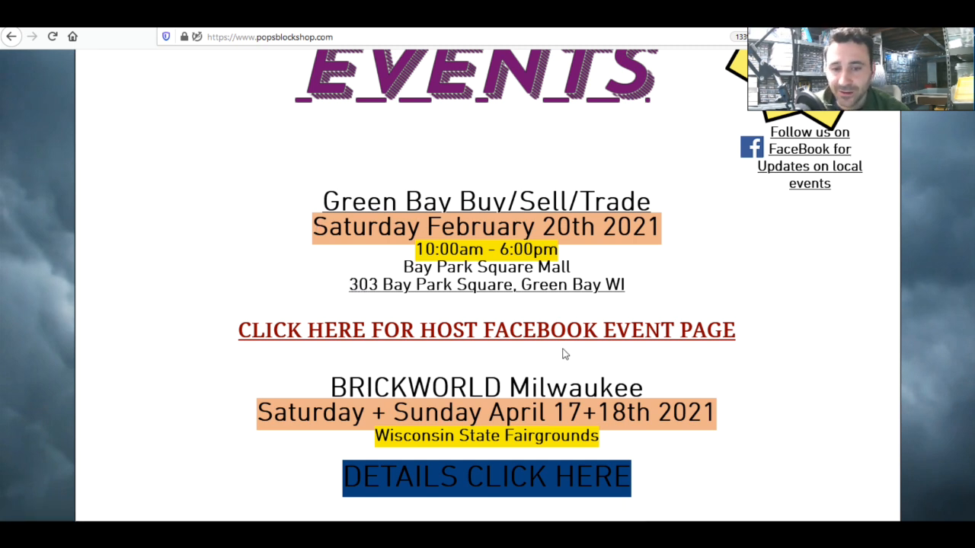
mouse_move(524, 365)
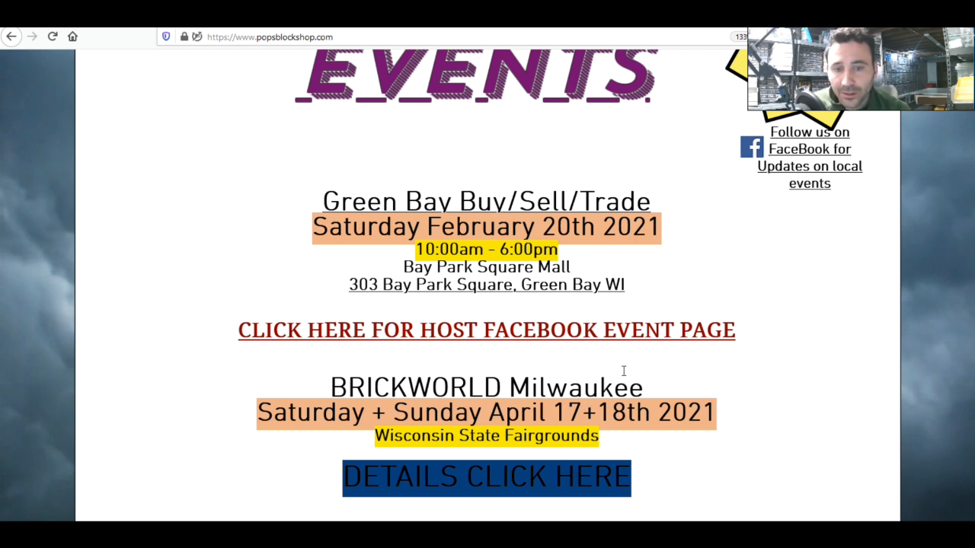
mouse_move(490, 464)
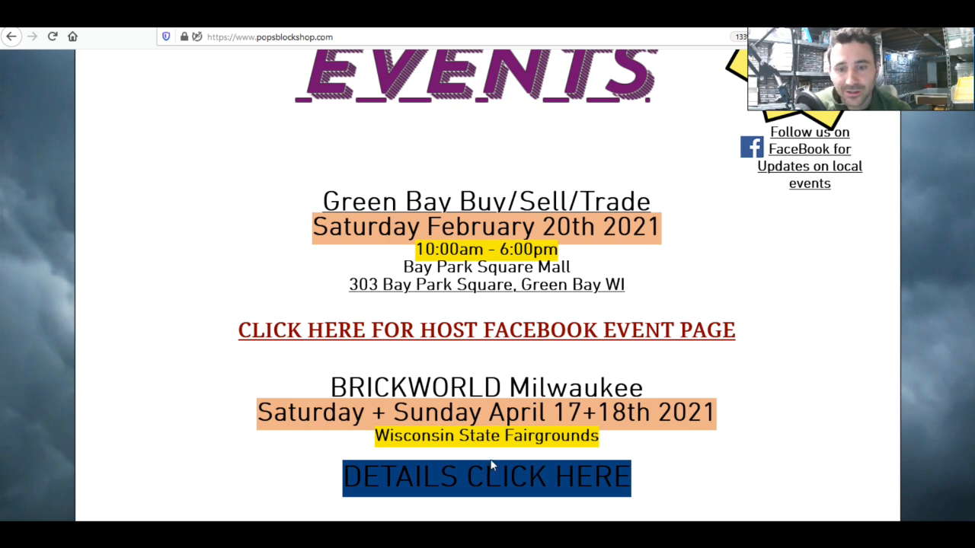
mouse_move(530, 463)
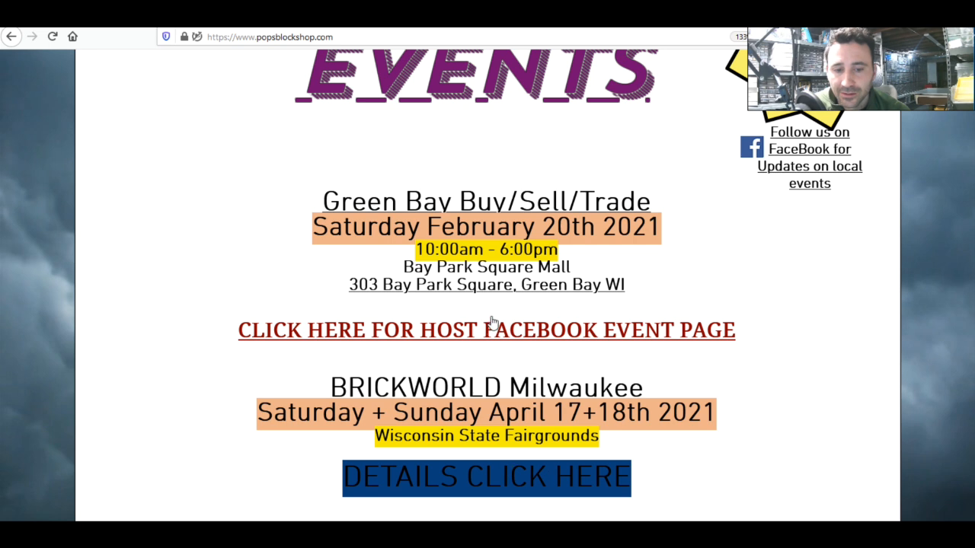
mouse_move(540, 165)
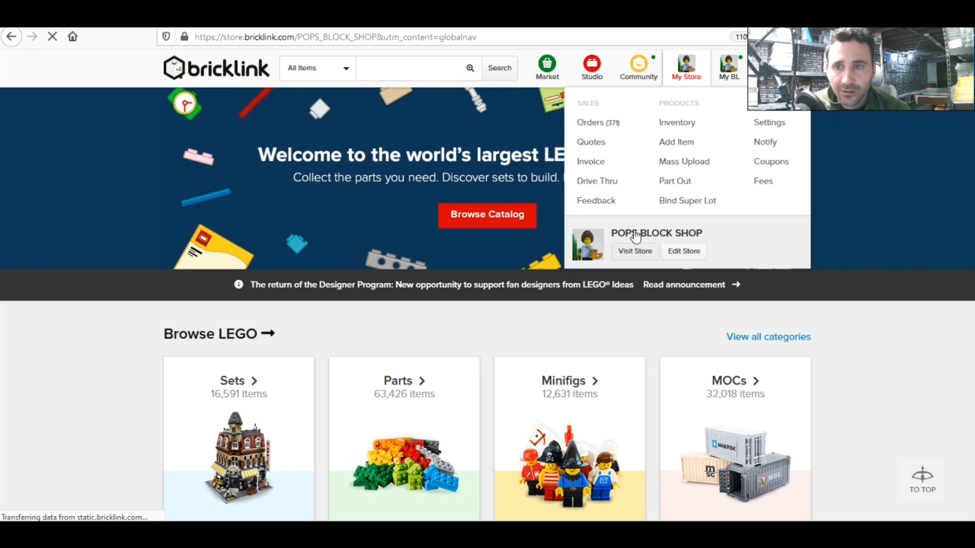
Visit the POPS BLOCK SHOP storefront from My Store and scroll to its sets and 473 fans.
click(634, 250)
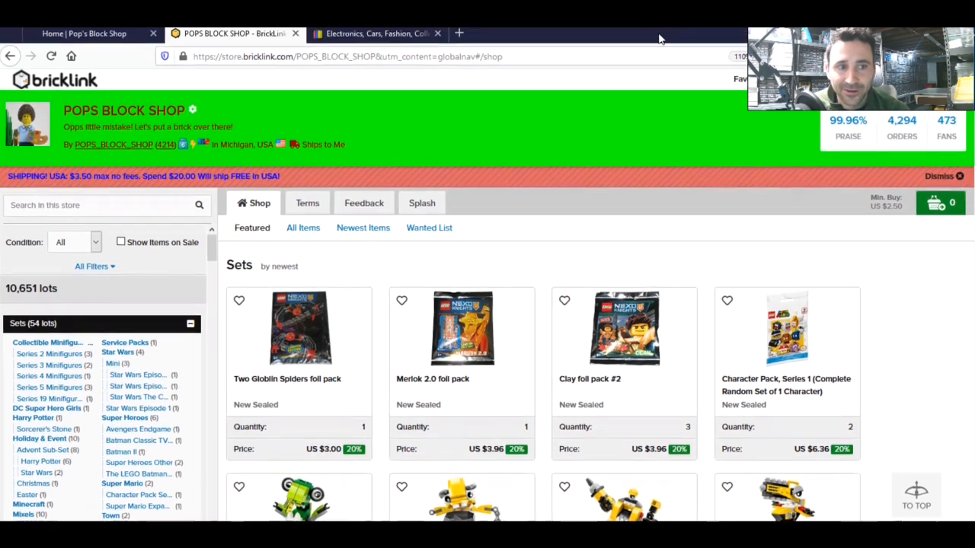
scroll(down, 3)
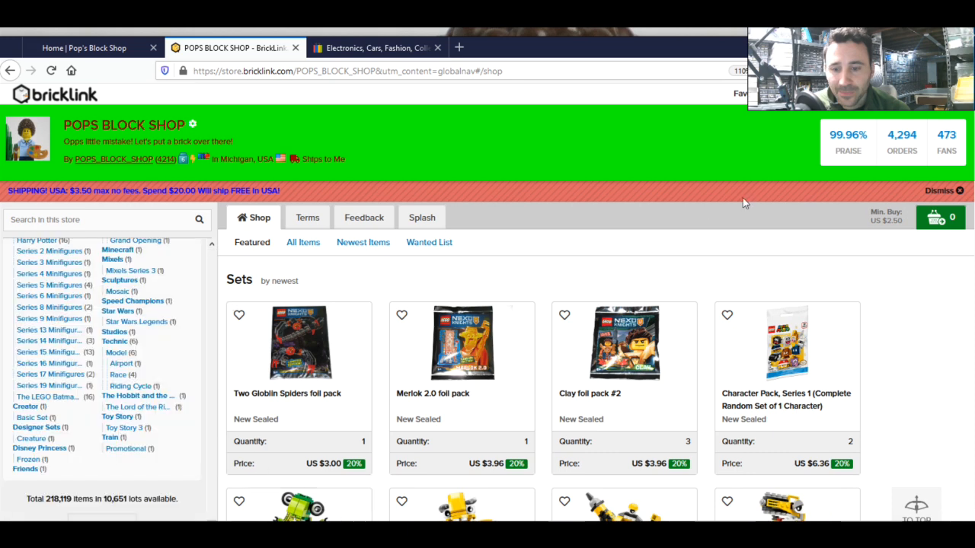
mouse_move(48, 499)
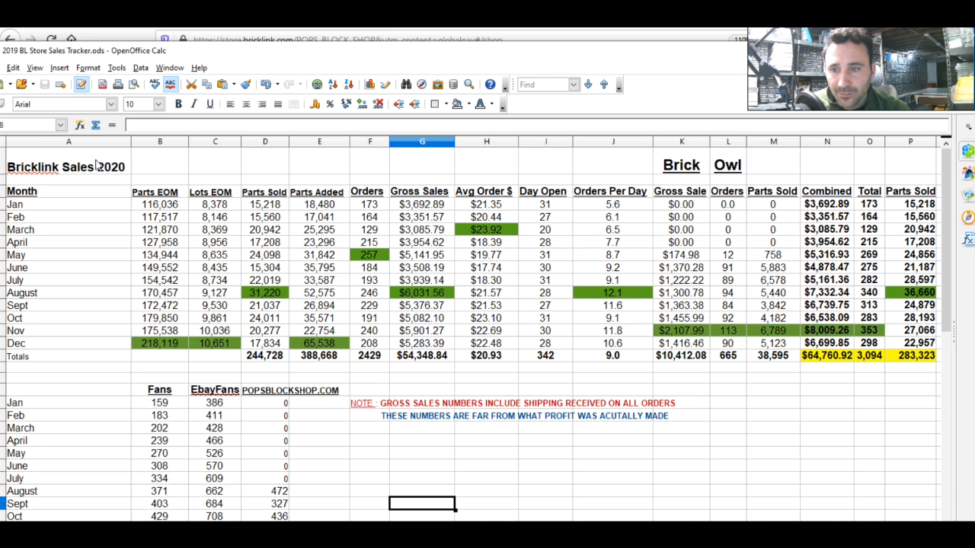
Inspect the Brick Owl heading, its sales total formula and the gross-sales-includes-shipping note.
click(681, 165)
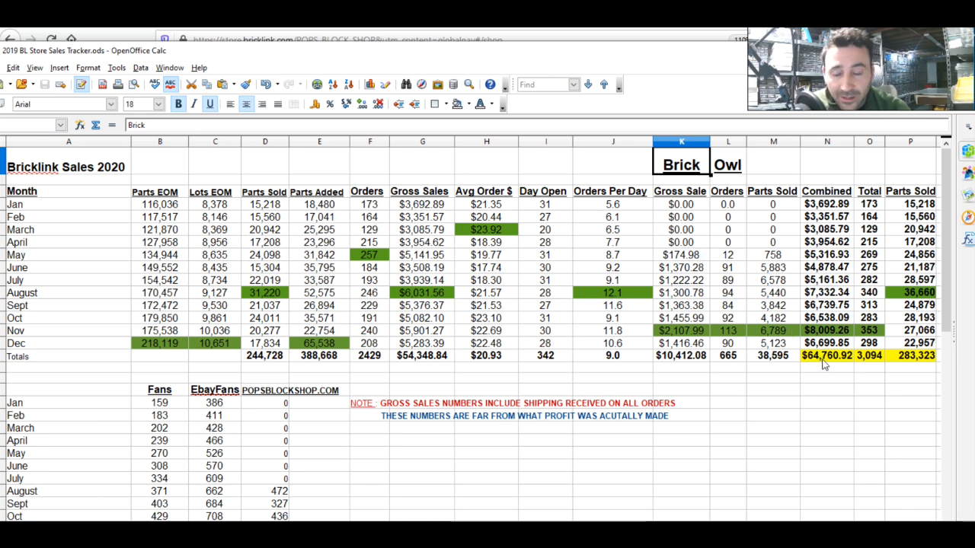
mouse_move(834, 352)
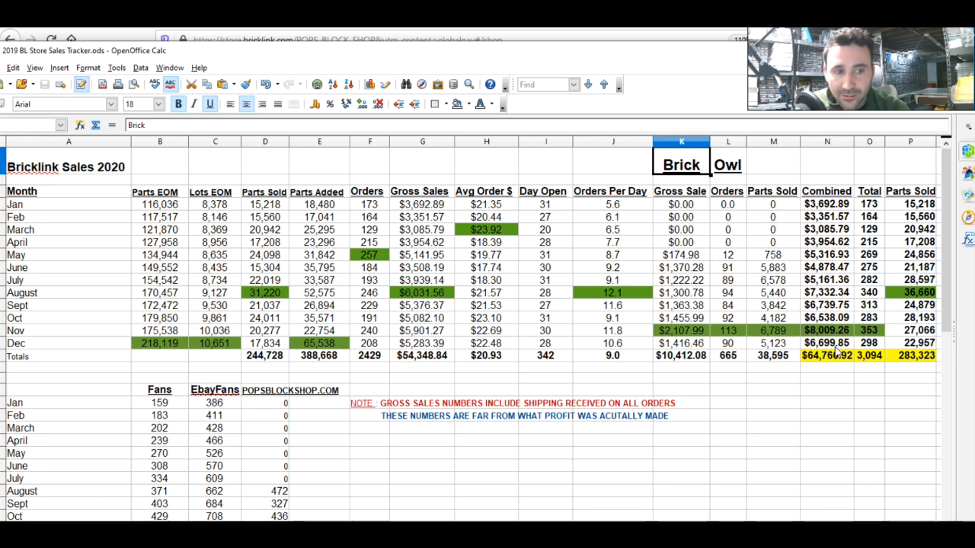
click(681, 356)
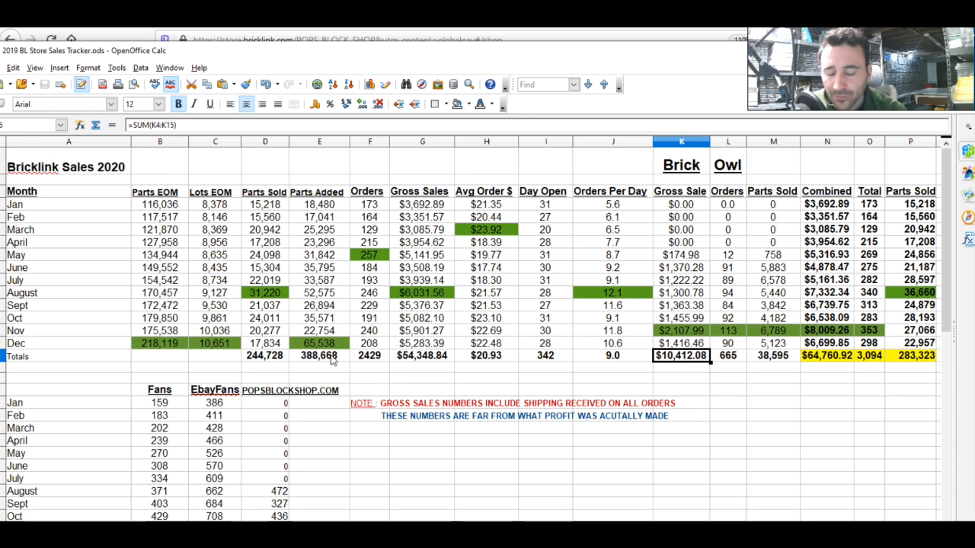
mouse_move(530, 347)
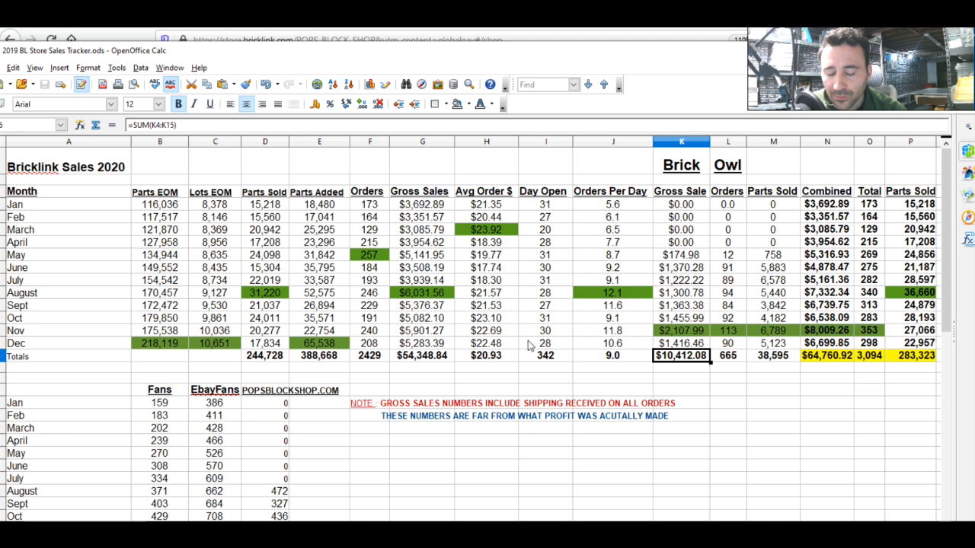
mouse_move(358, 329)
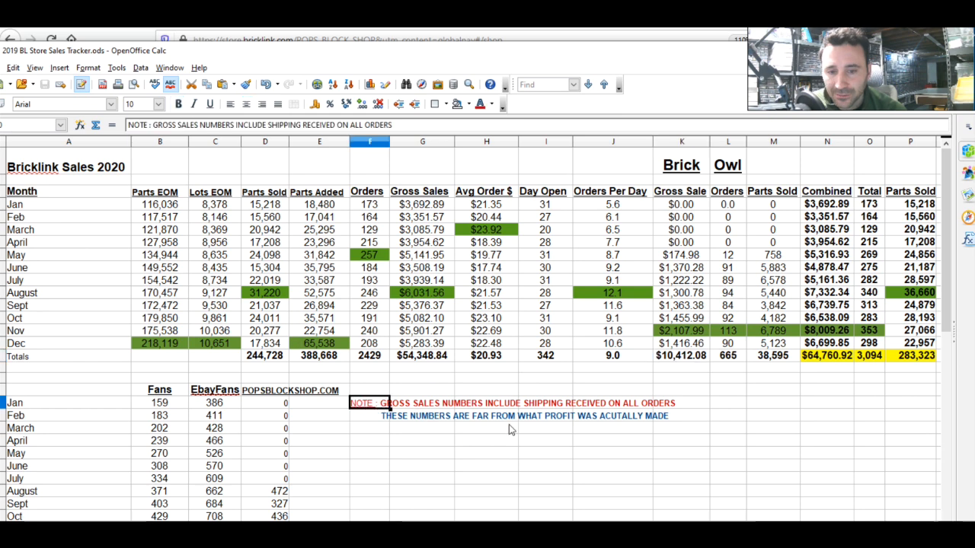
drag(369, 402, 682, 416)
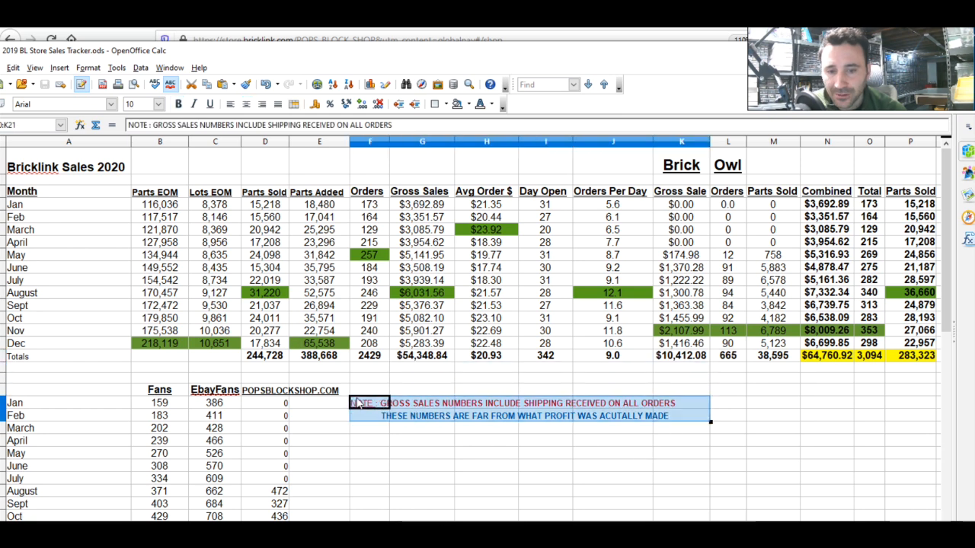
click(612, 466)
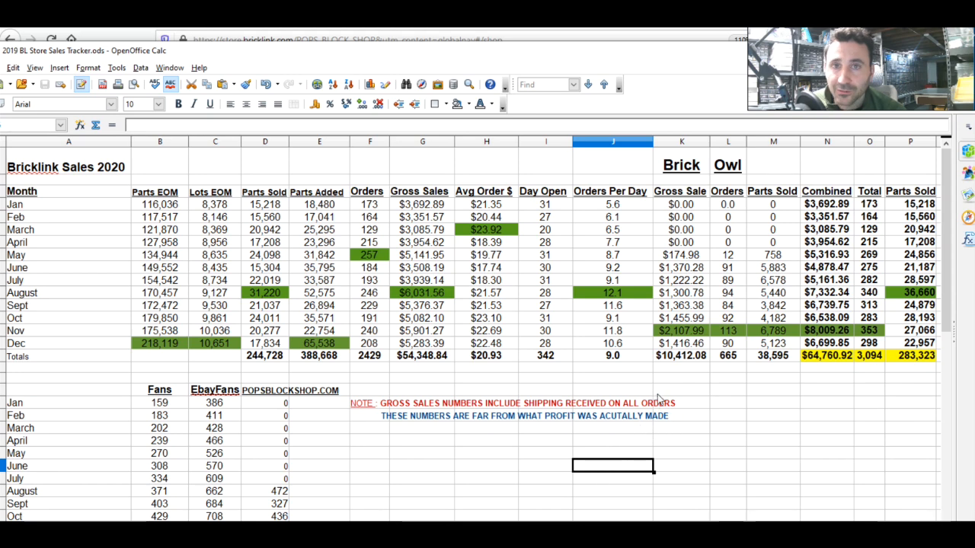
mouse_move(607, 439)
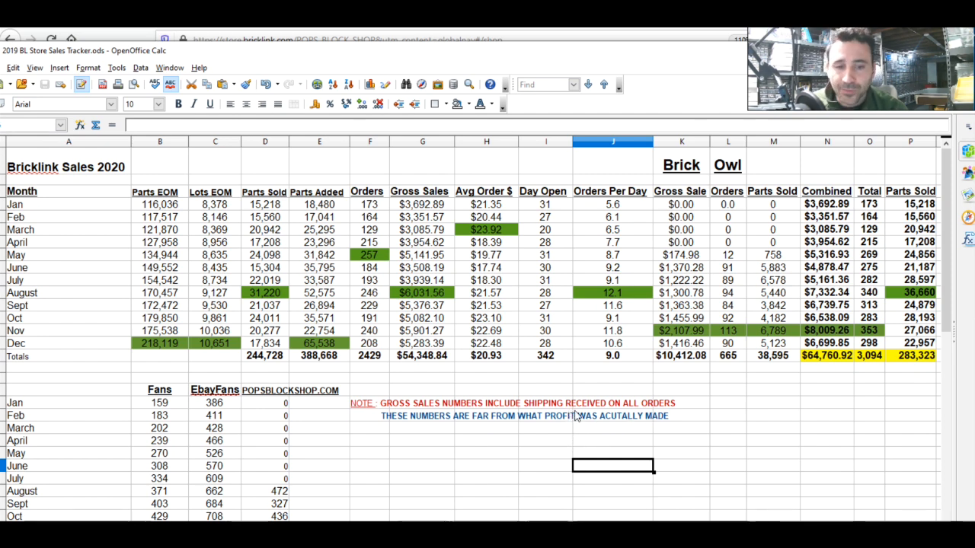
mouse_move(591, 379)
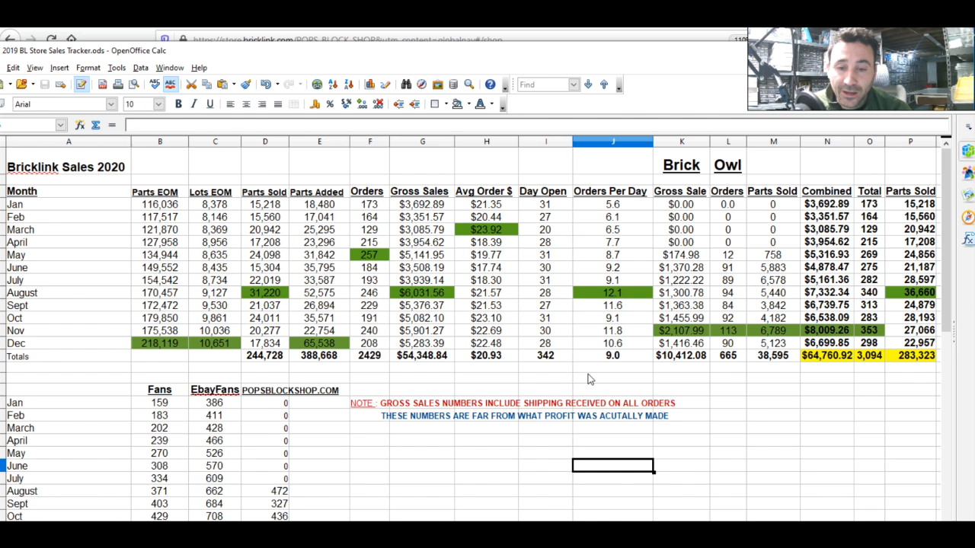
mouse_move(613, 405)
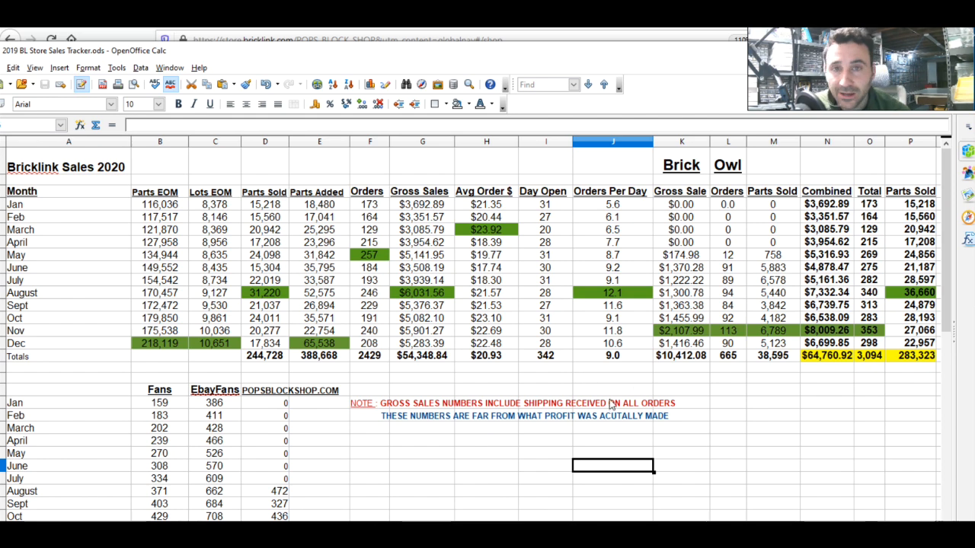
mouse_move(191, 341)
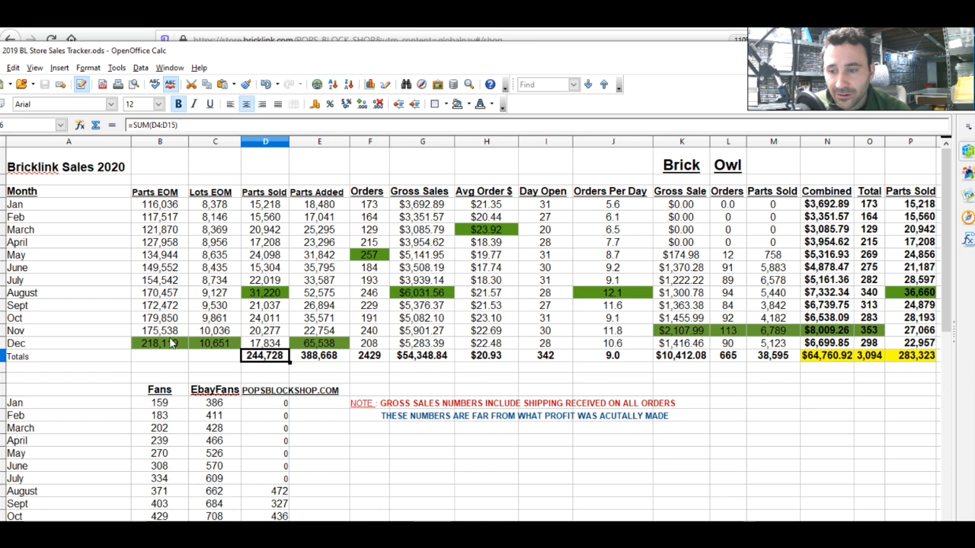
click(160, 343)
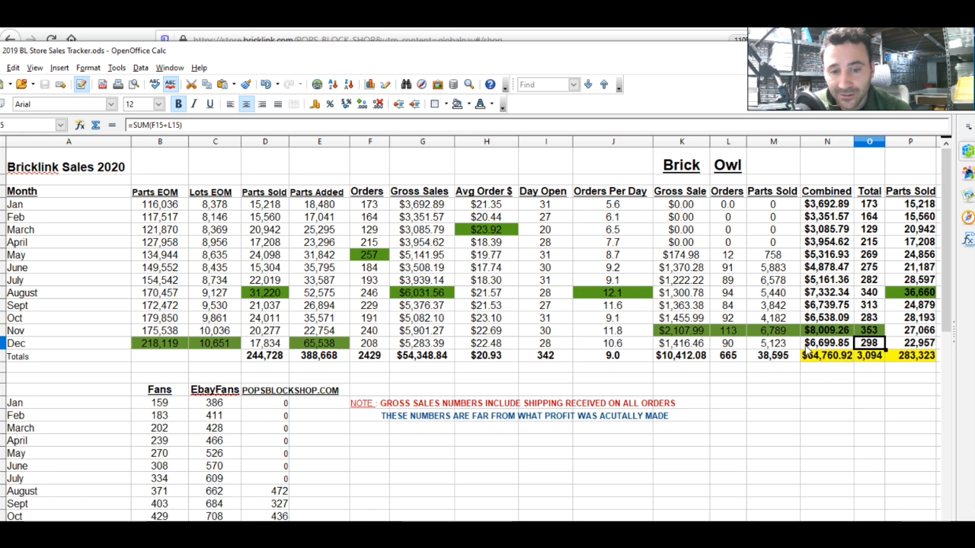
click(911, 342)
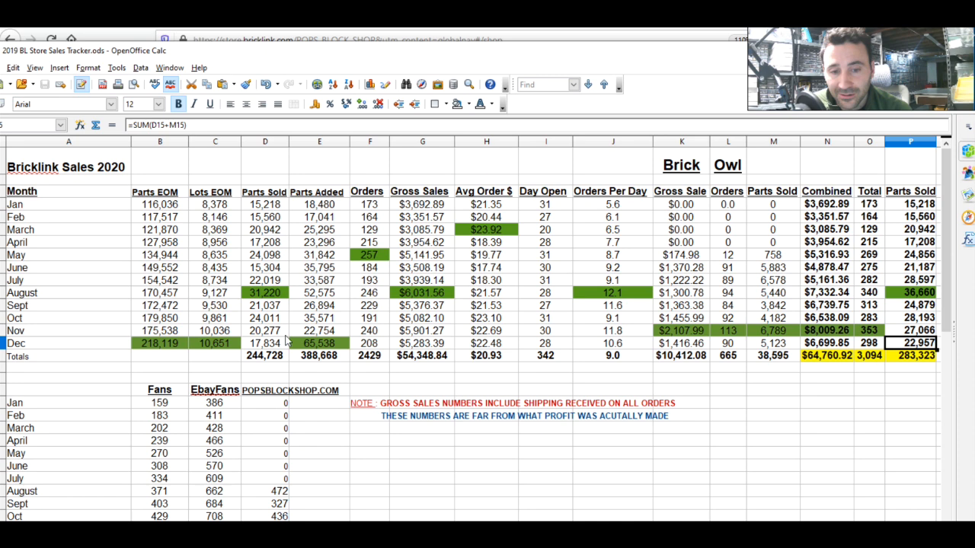
mouse_move(326, 347)
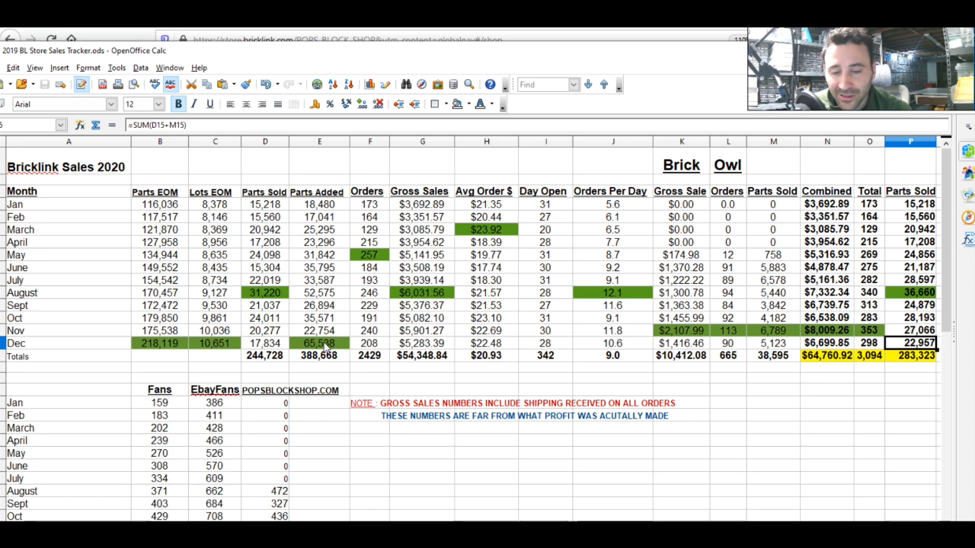
click(160, 343)
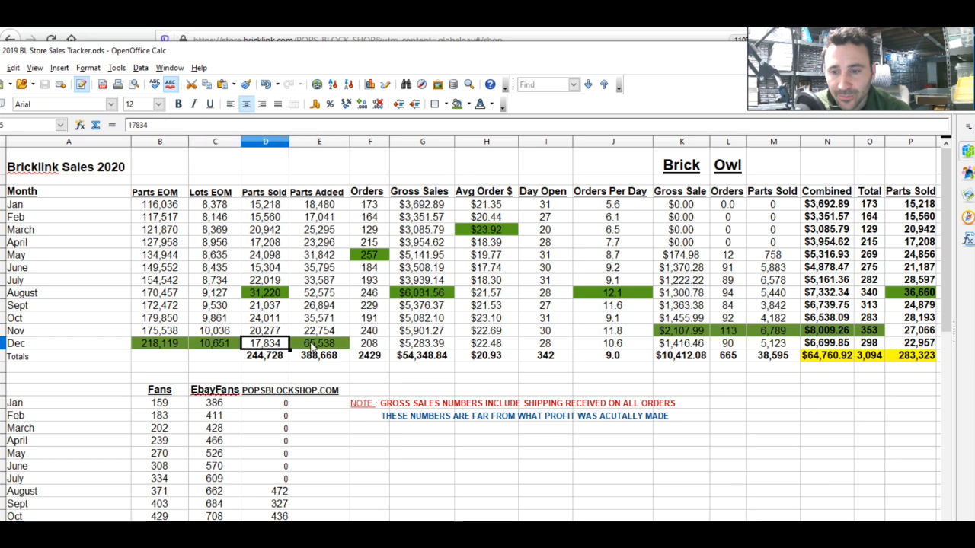
click(319, 342)
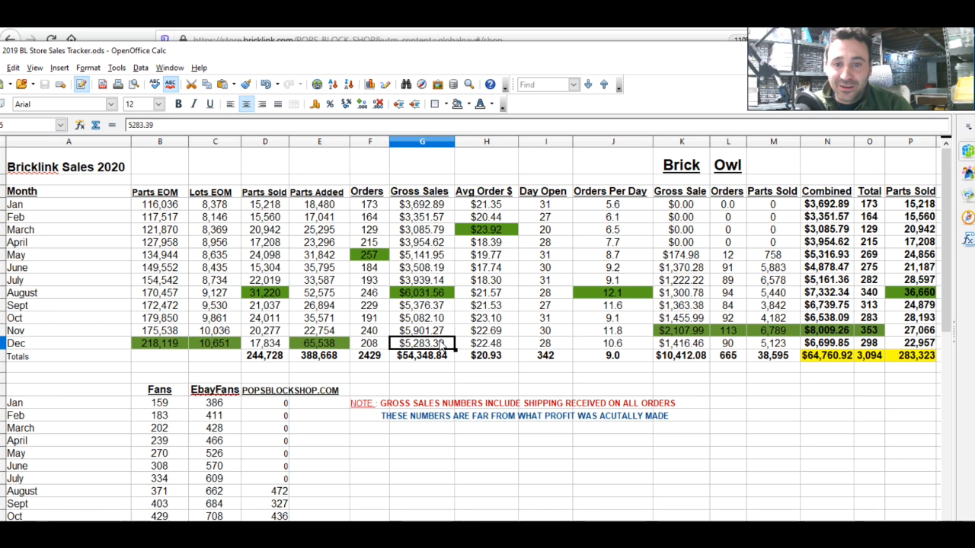
click(368, 343)
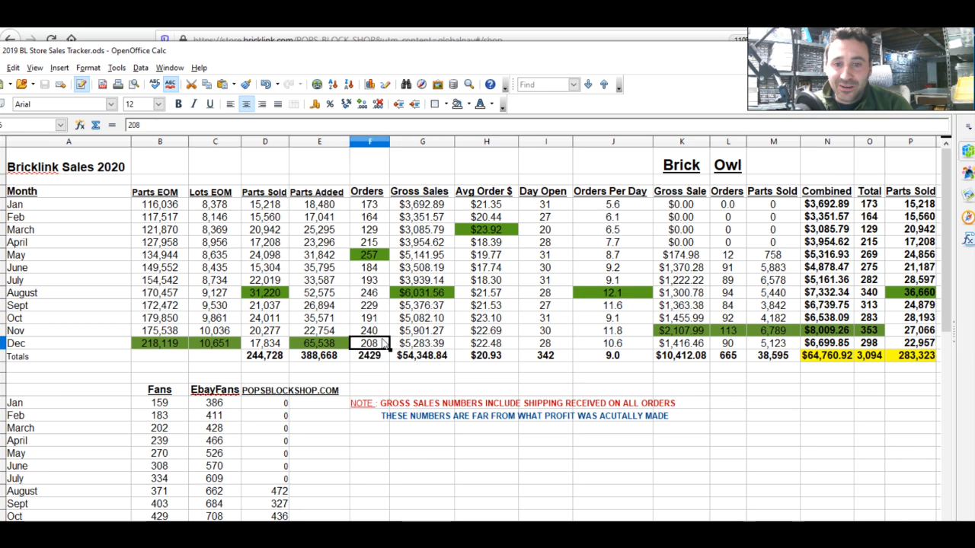
click(369, 330)
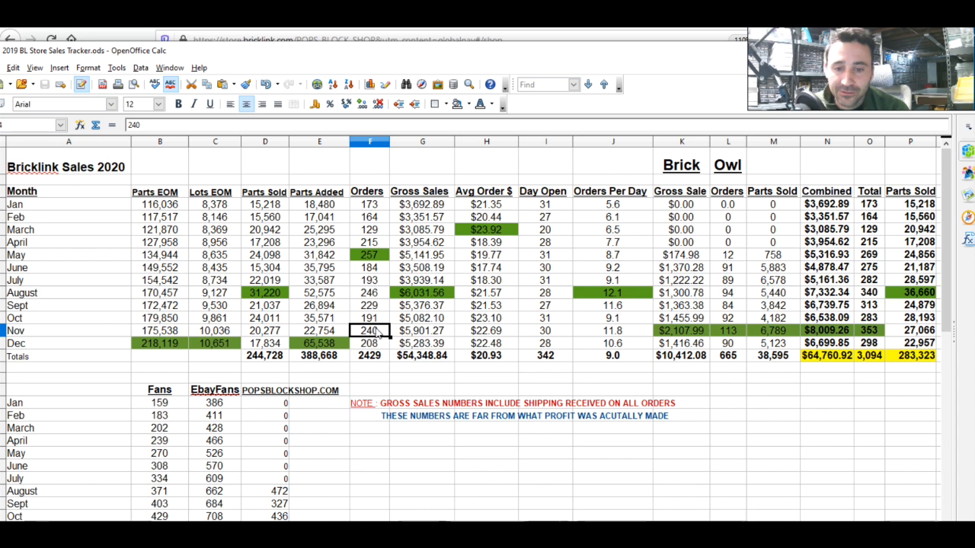
click(265, 343)
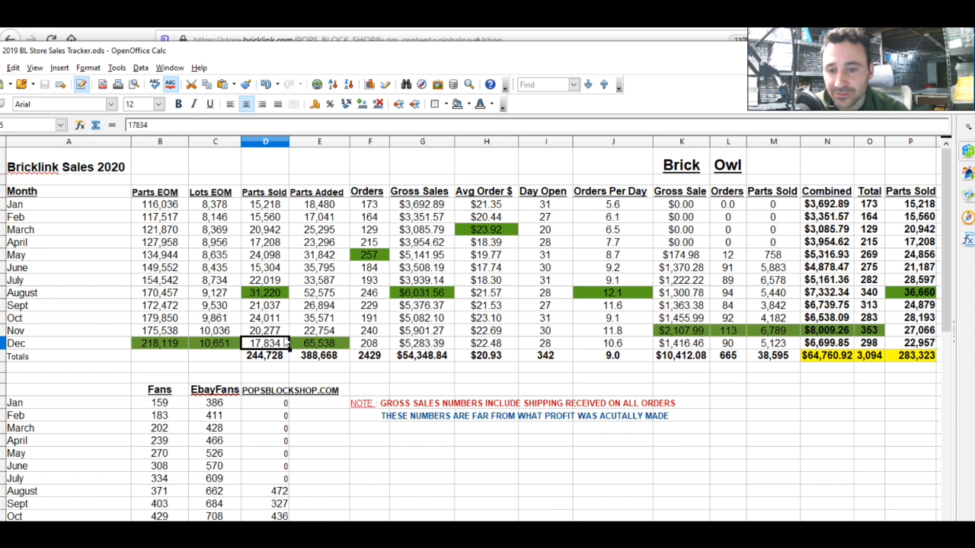
click(422, 343)
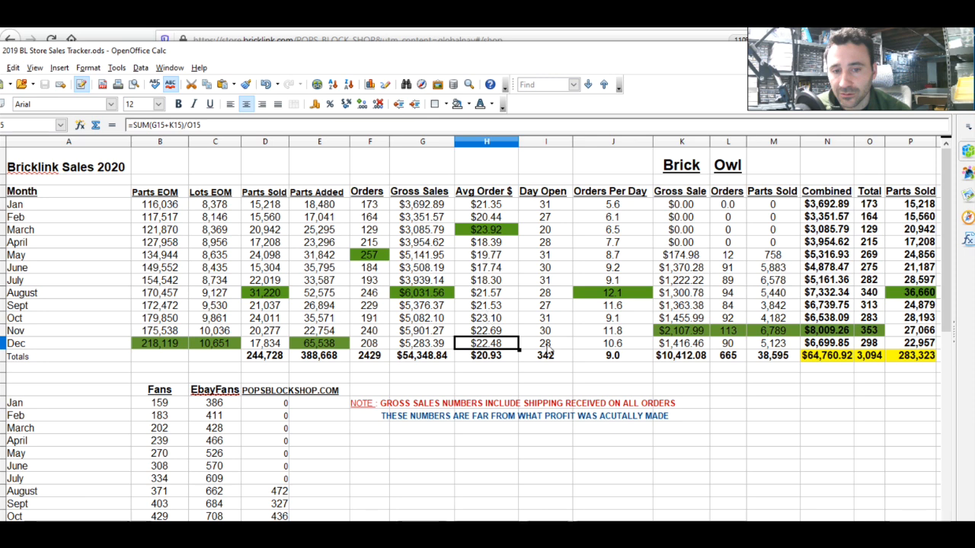
click(546, 342)
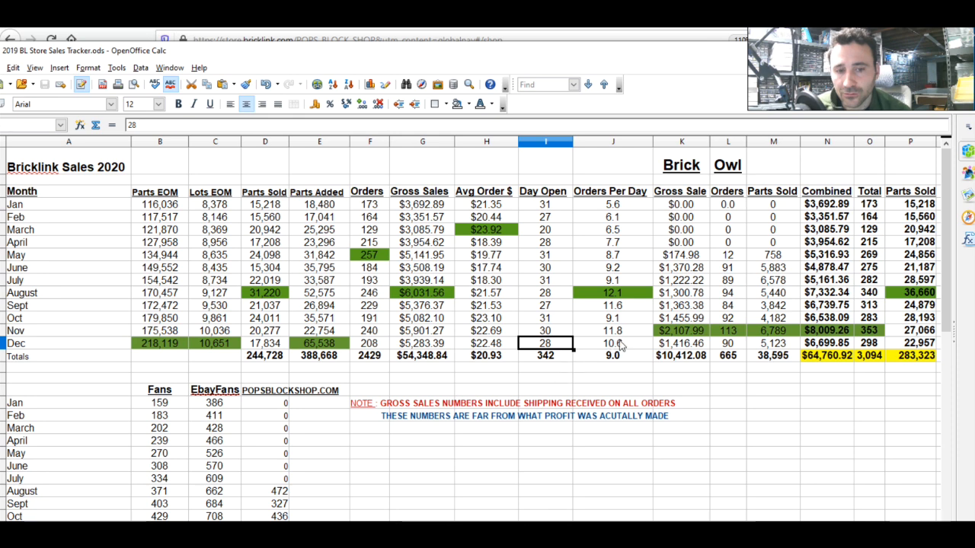
mouse_move(560, 351)
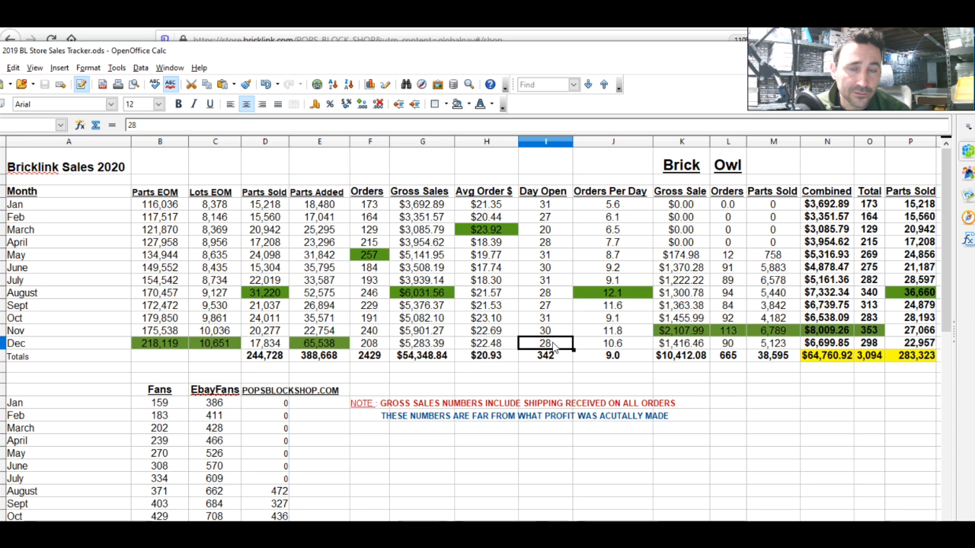
mouse_move(622, 350)
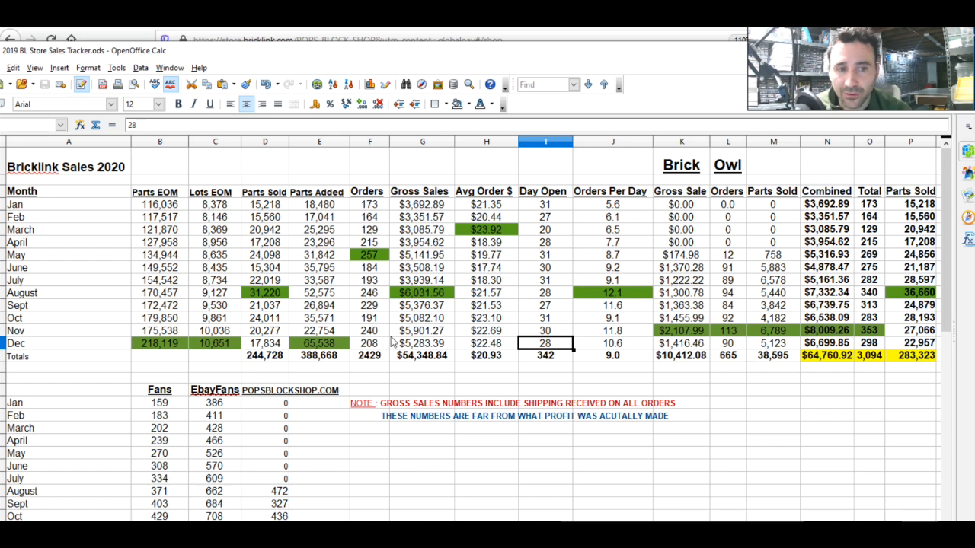
mouse_move(554, 347)
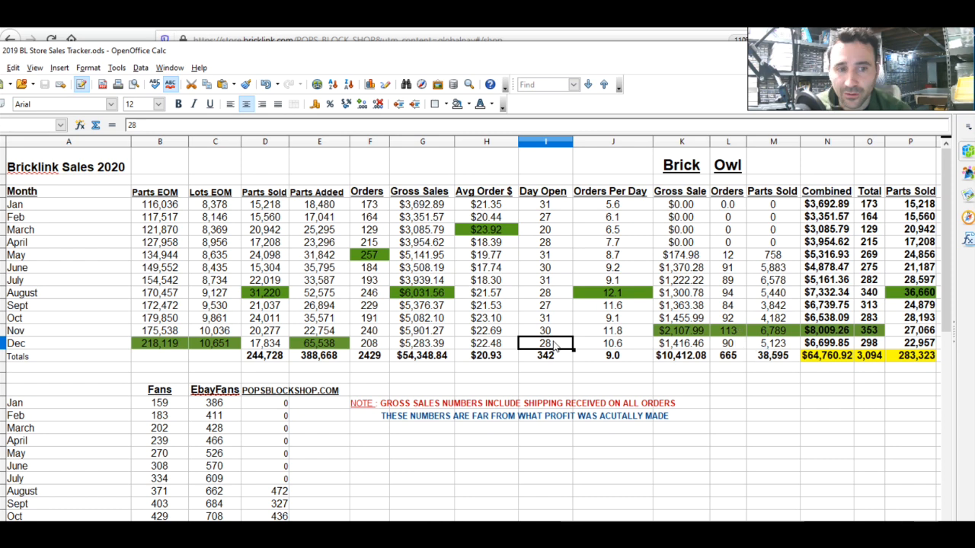
mouse_move(631, 348)
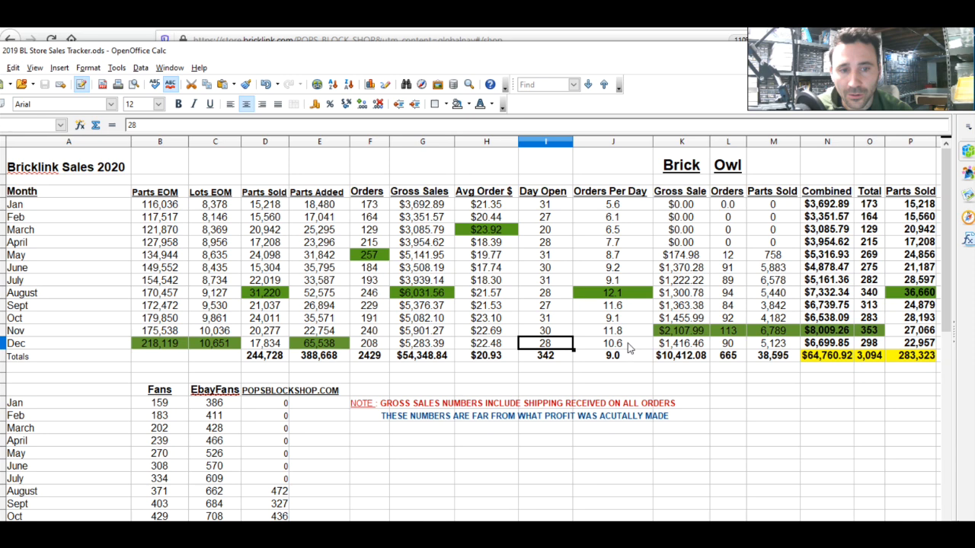
click(612, 343)
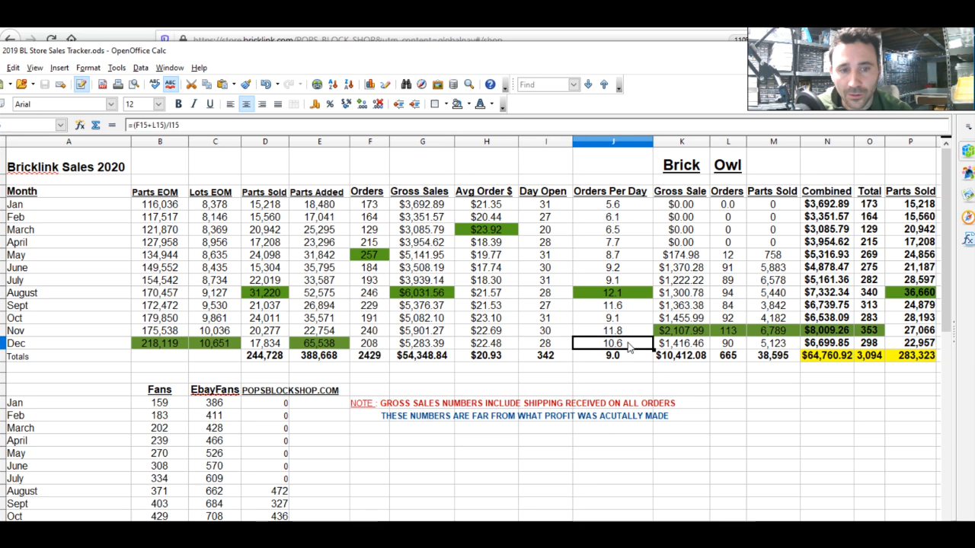
mouse_move(631, 358)
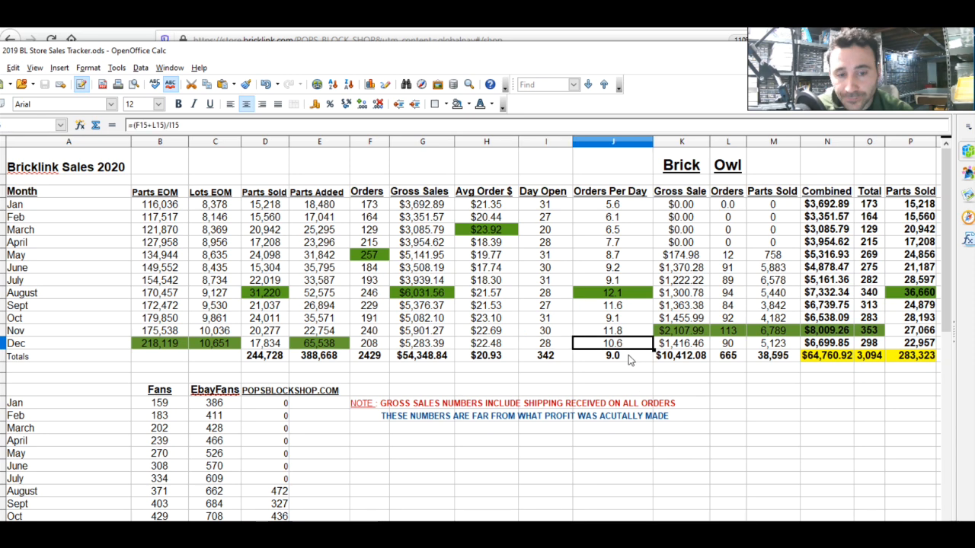
click(613, 356)
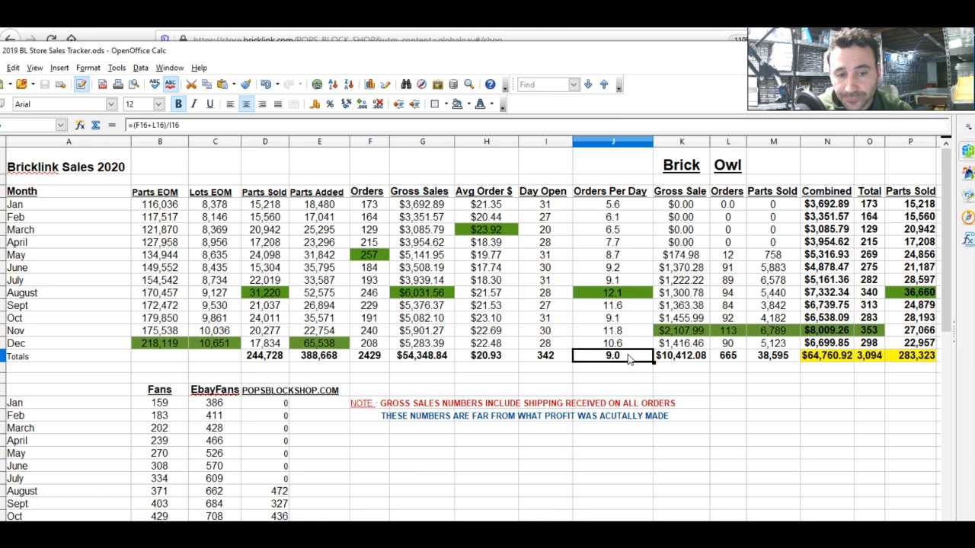
mouse_move(390, 398)
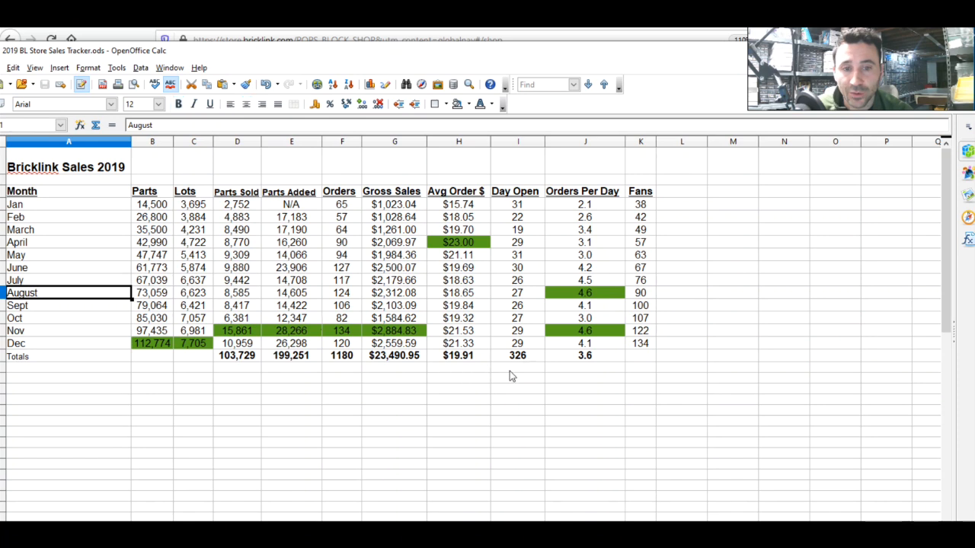
click(585, 356)
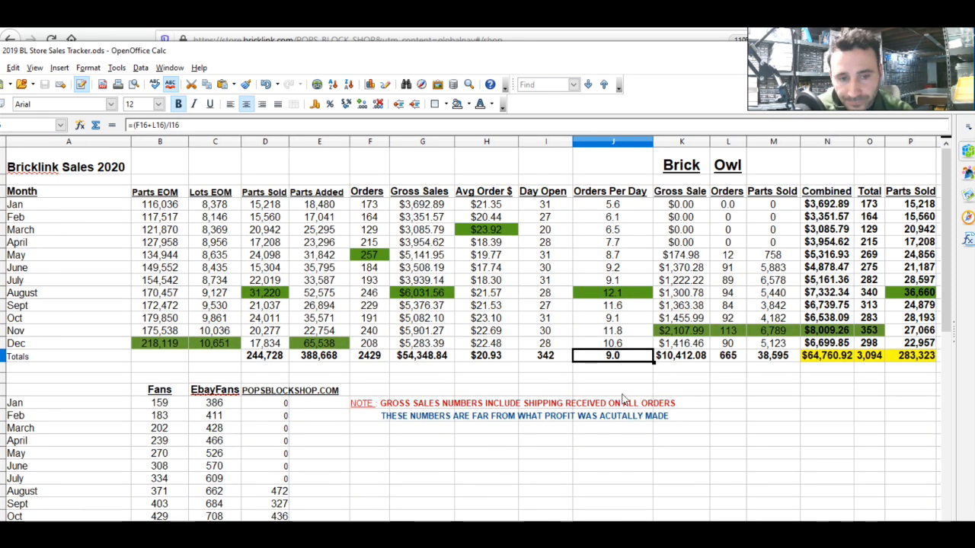
mouse_move(636, 326)
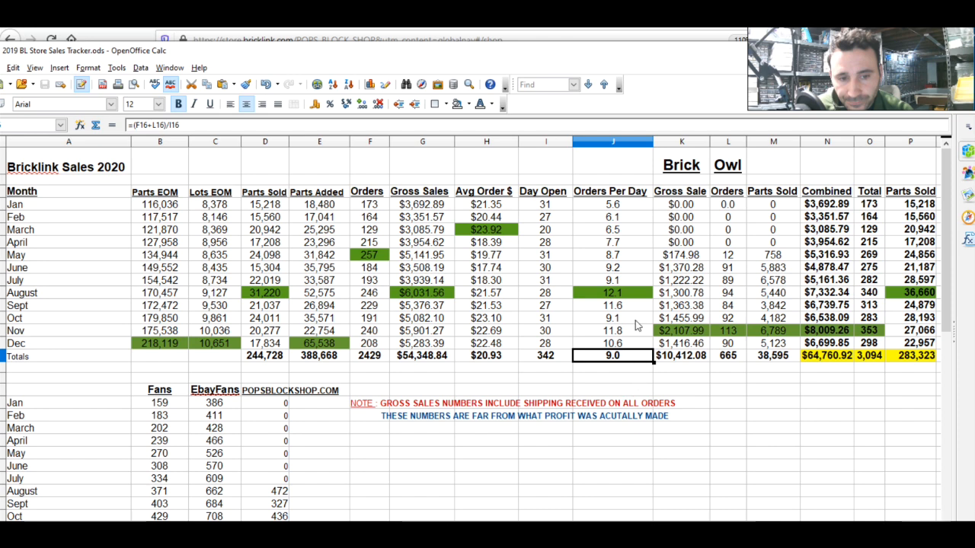
mouse_move(617, 365)
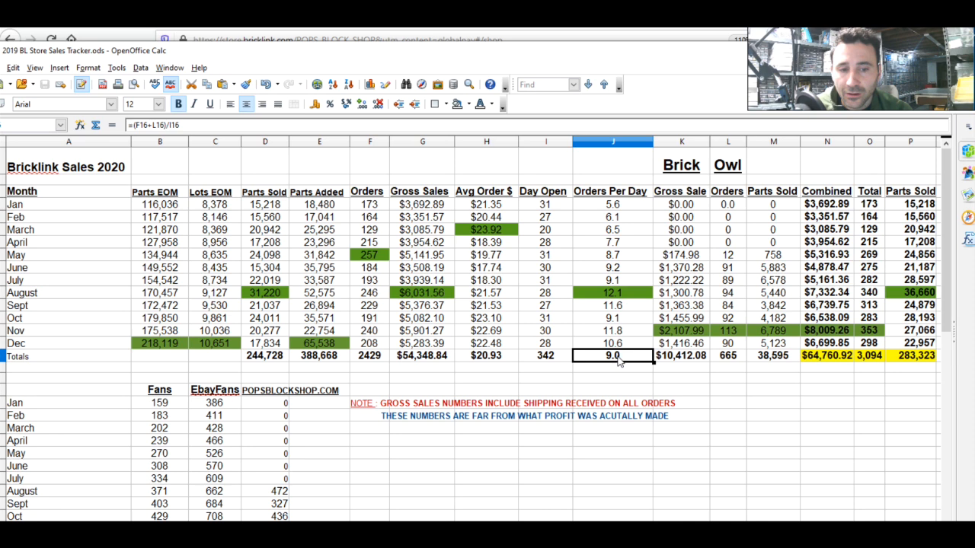
mouse_move(489, 359)
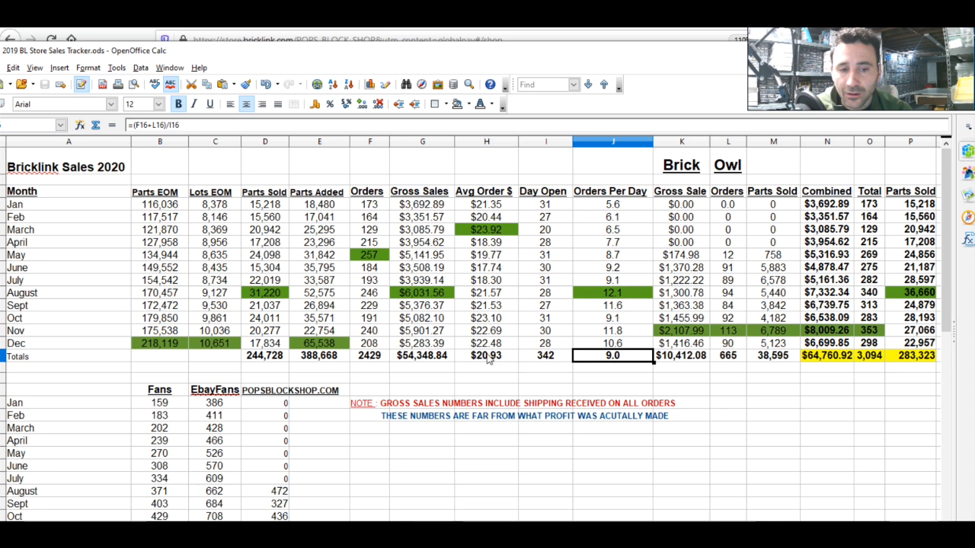
mouse_move(493, 361)
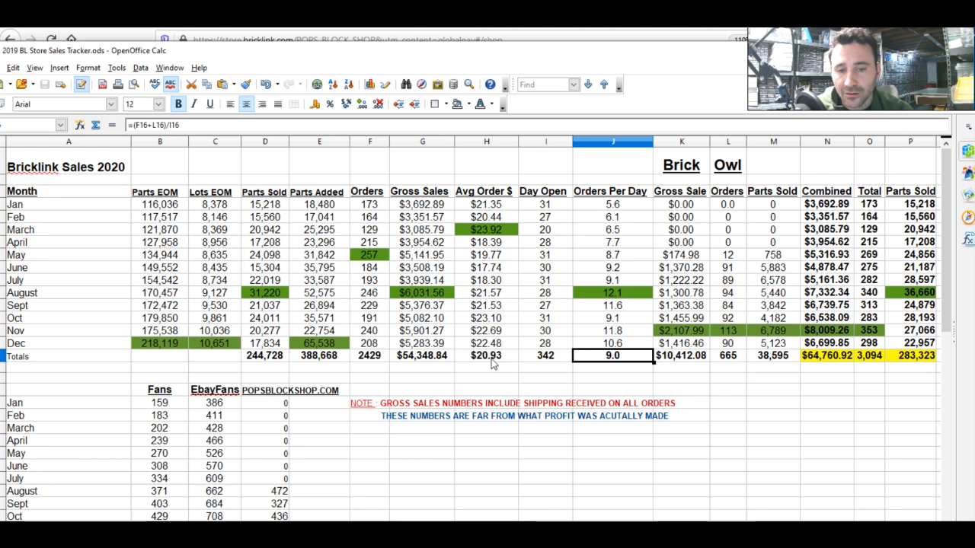
mouse_move(497, 362)
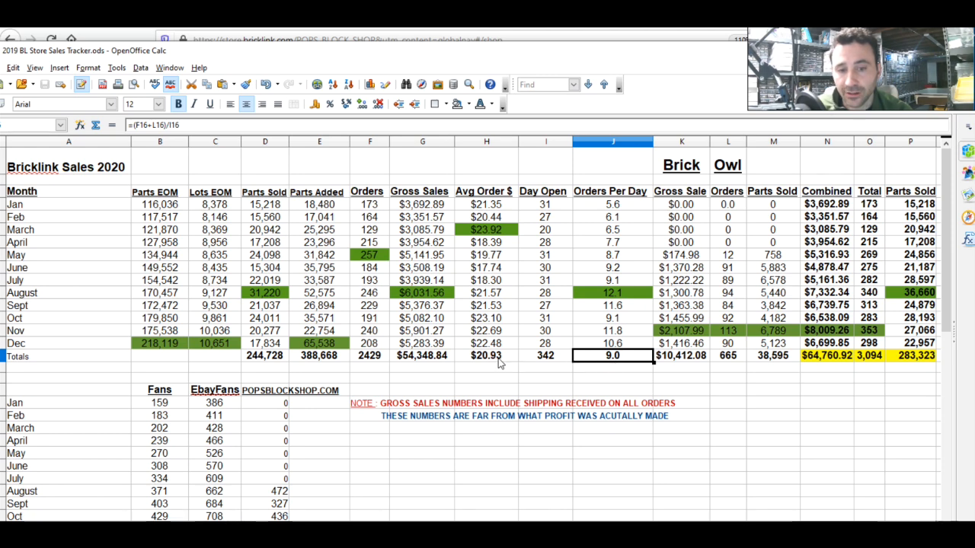
mouse_move(617, 369)
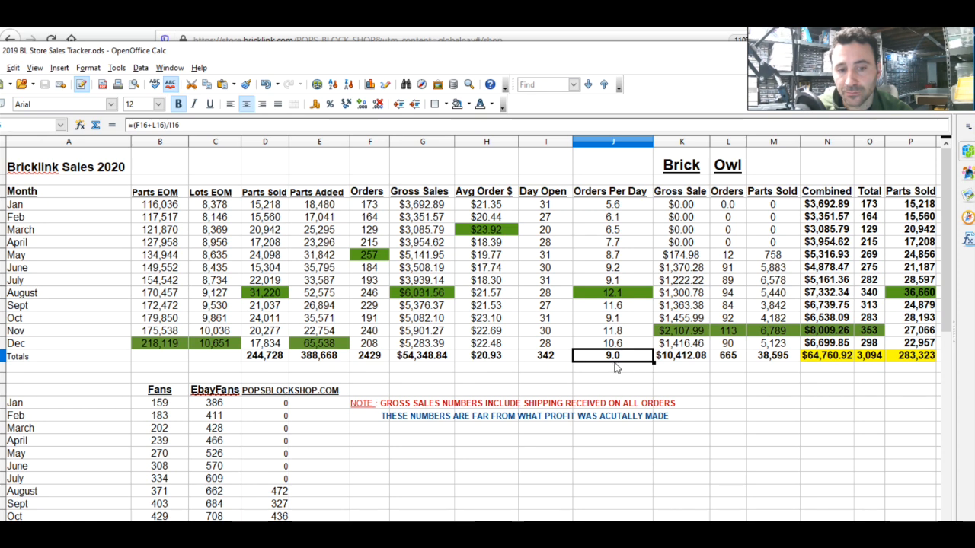
mouse_move(489, 364)
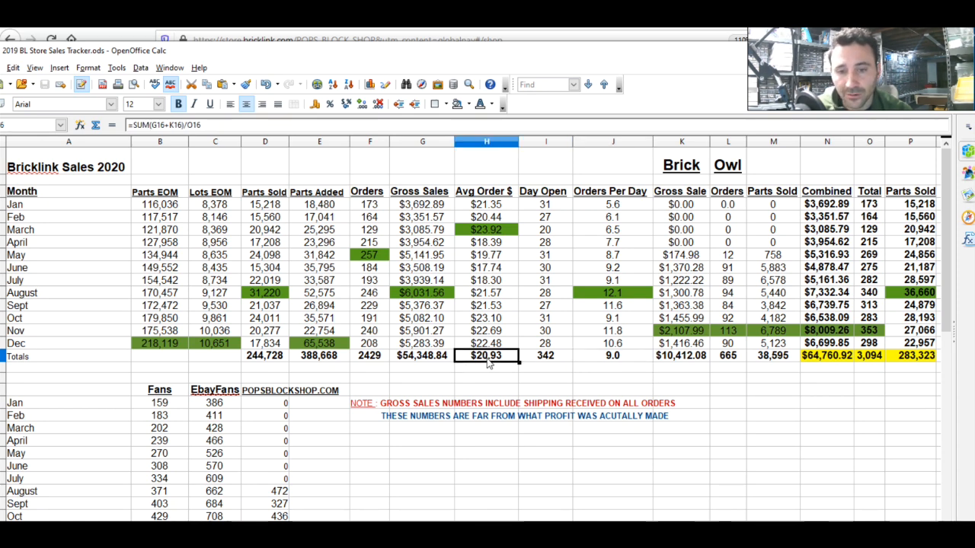
mouse_move(499, 362)
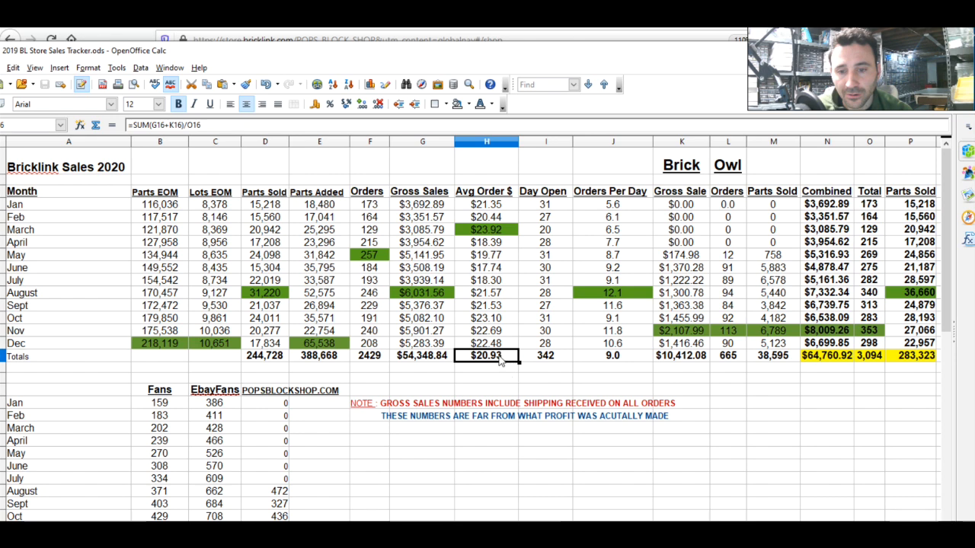
mouse_move(500, 361)
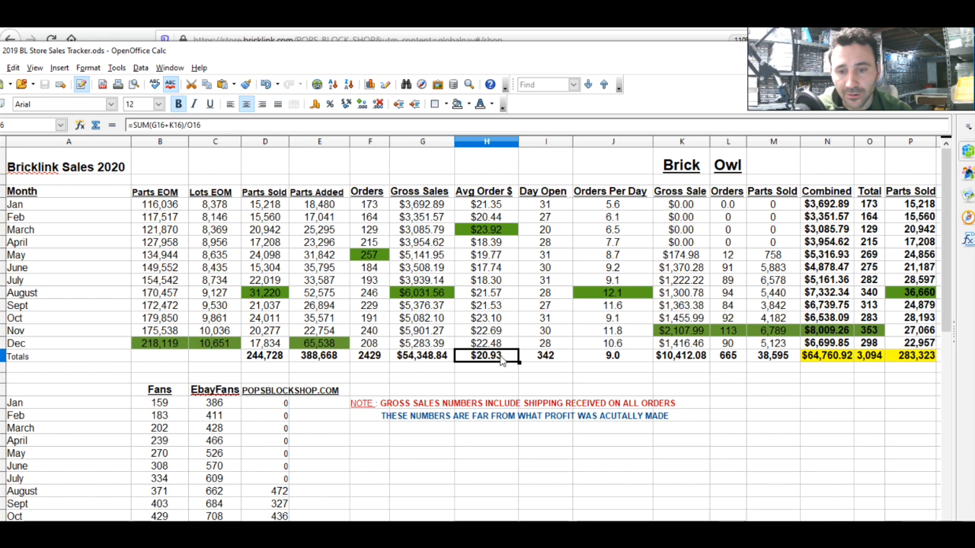
click(612, 356)
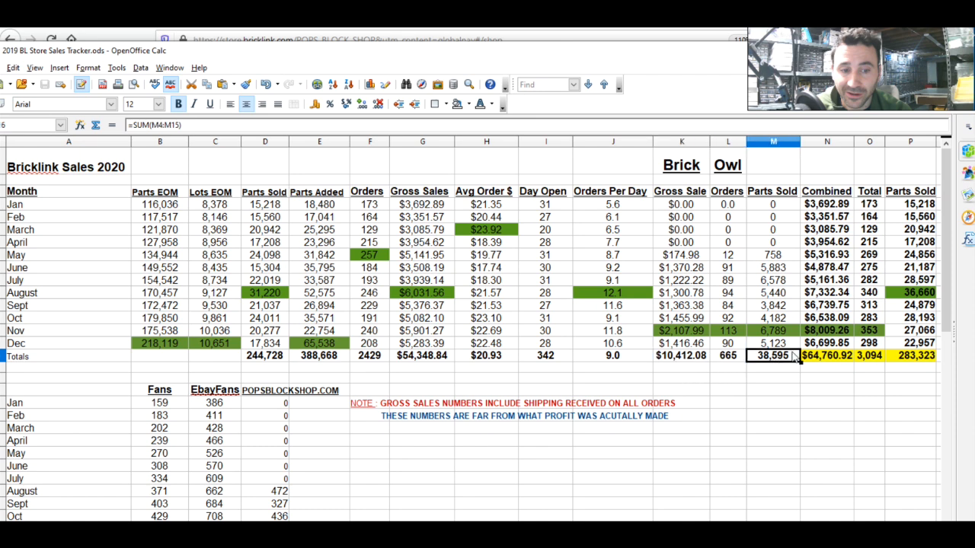
click(868, 357)
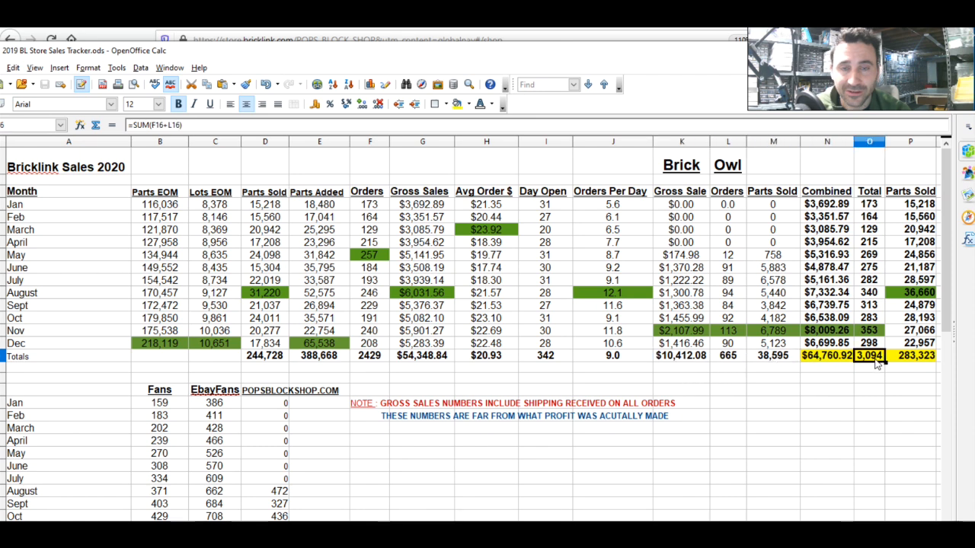
click(911, 356)
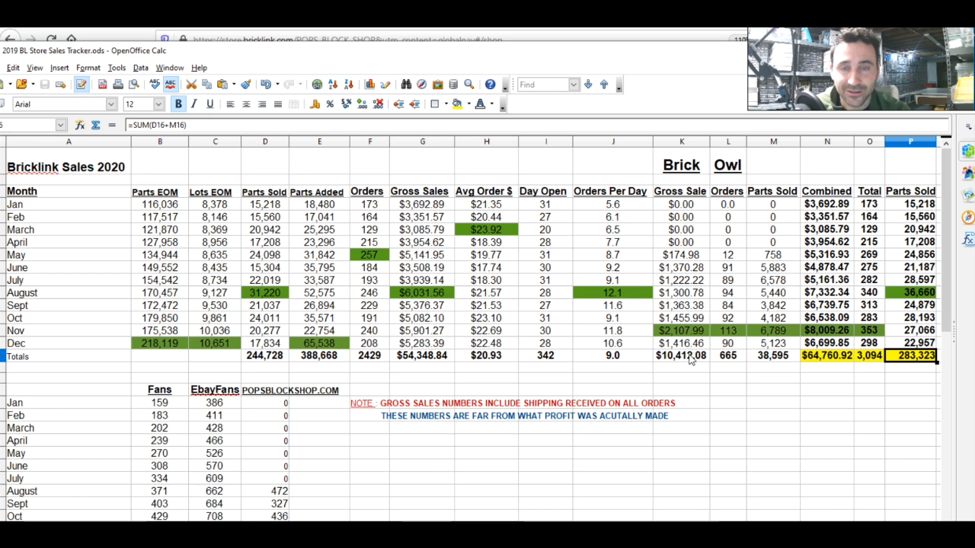
mouse_move(52, 265)
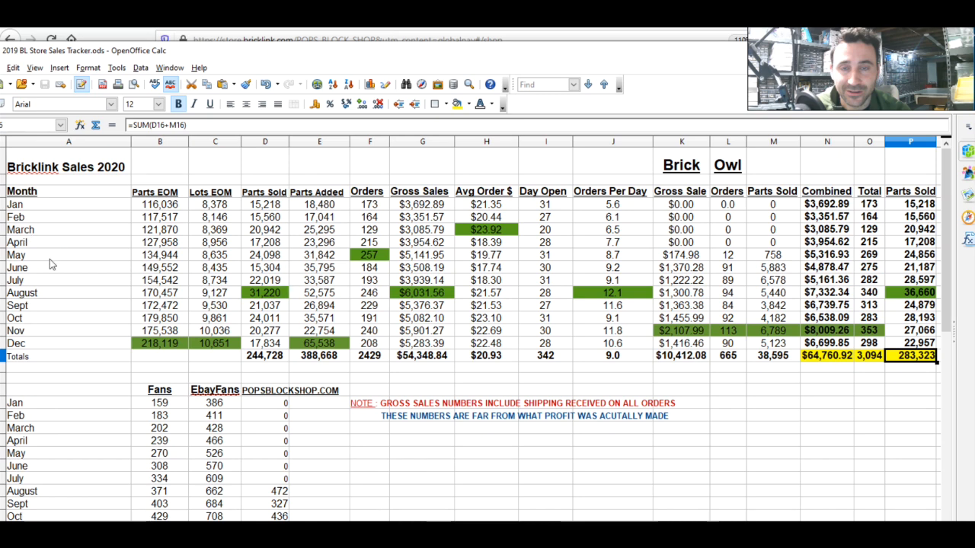
mouse_move(76, 274)
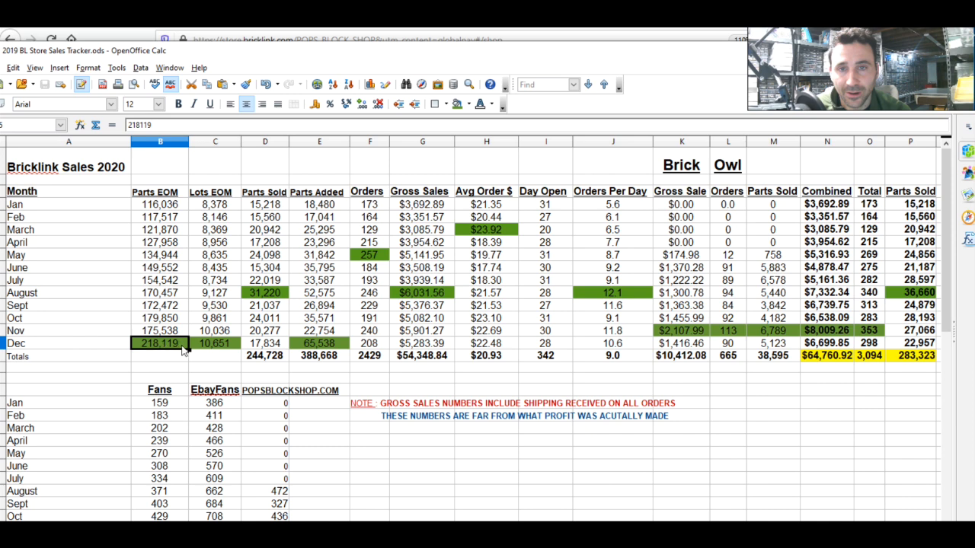
click(215, 343)
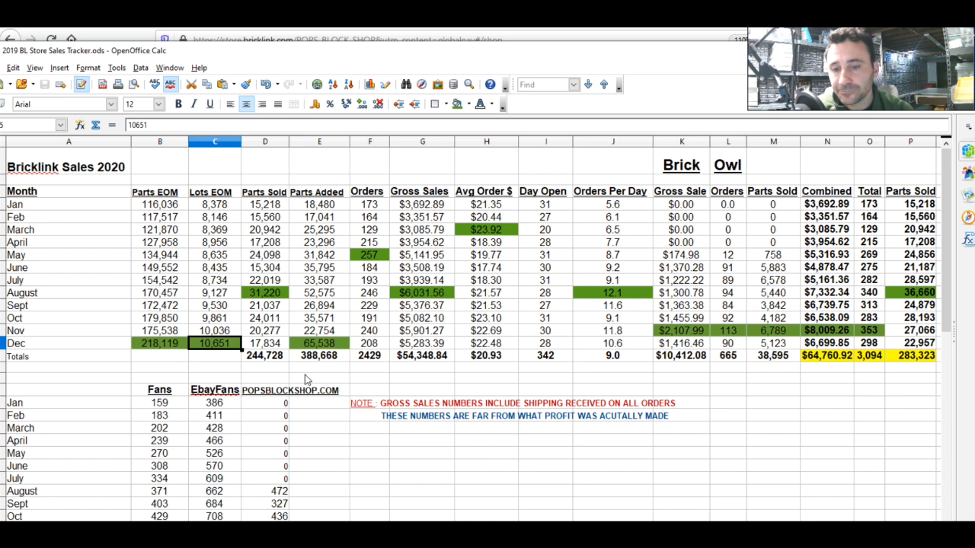
mouse_move(280, 344)
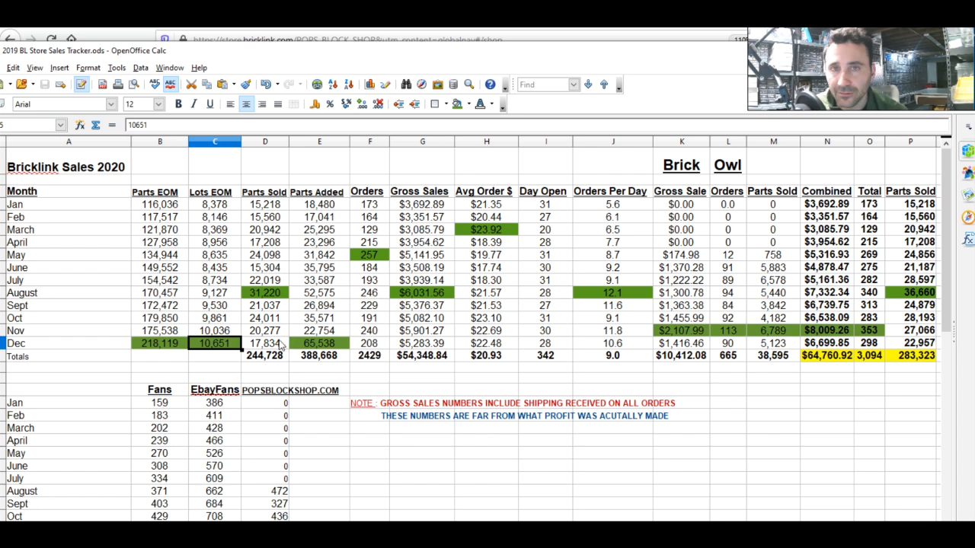
mouse_move(277, 345)
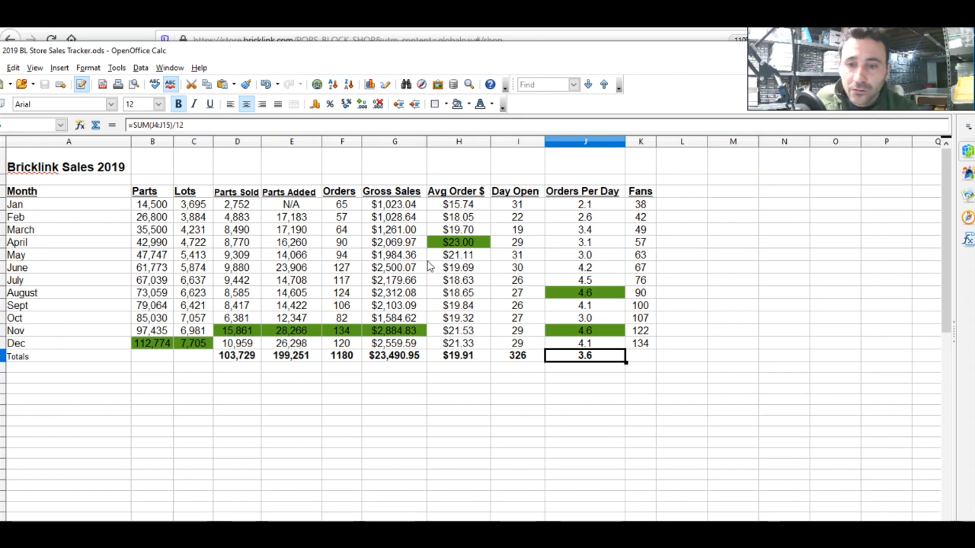
mouse_move(204, 282)
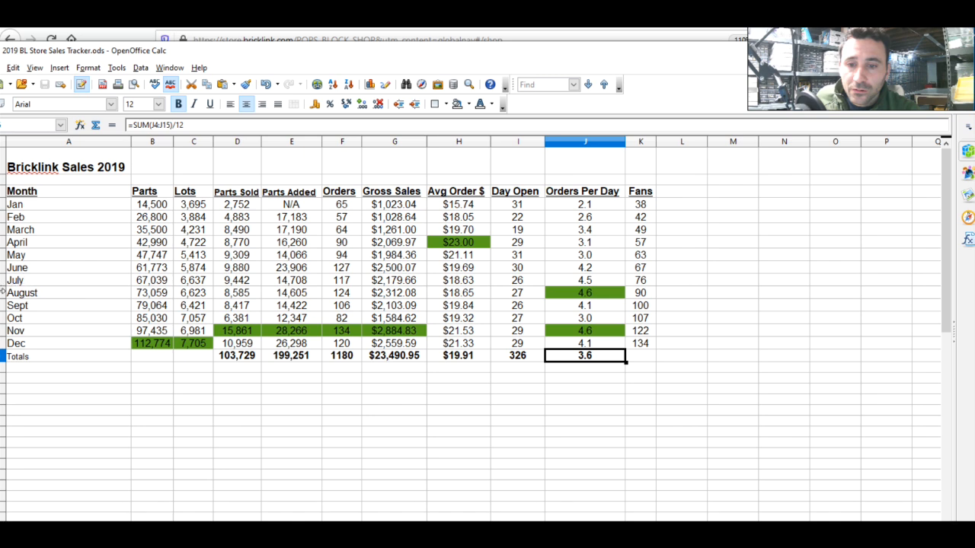
Check the 2019 Parts Added formulas for August, September and October.
click(69, 305)
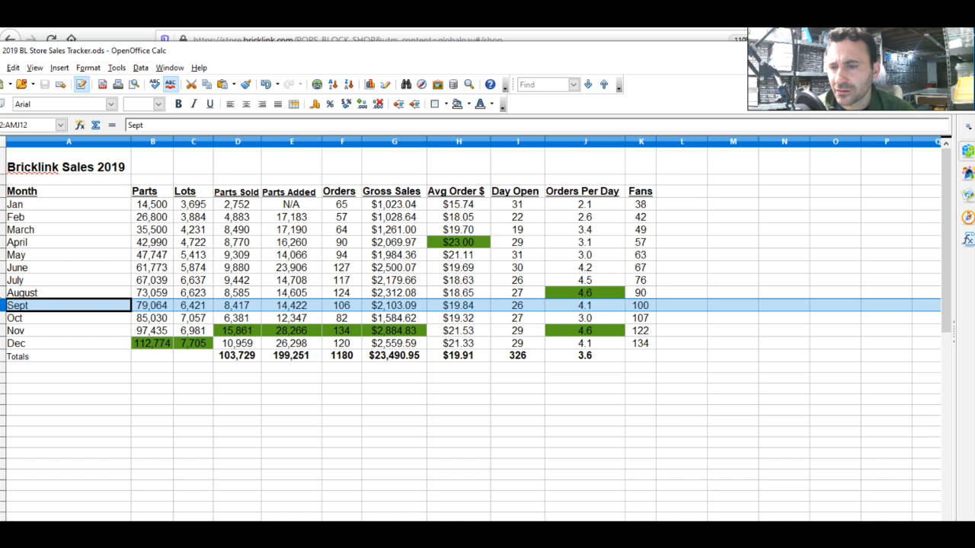
mouse_move(55, 297)
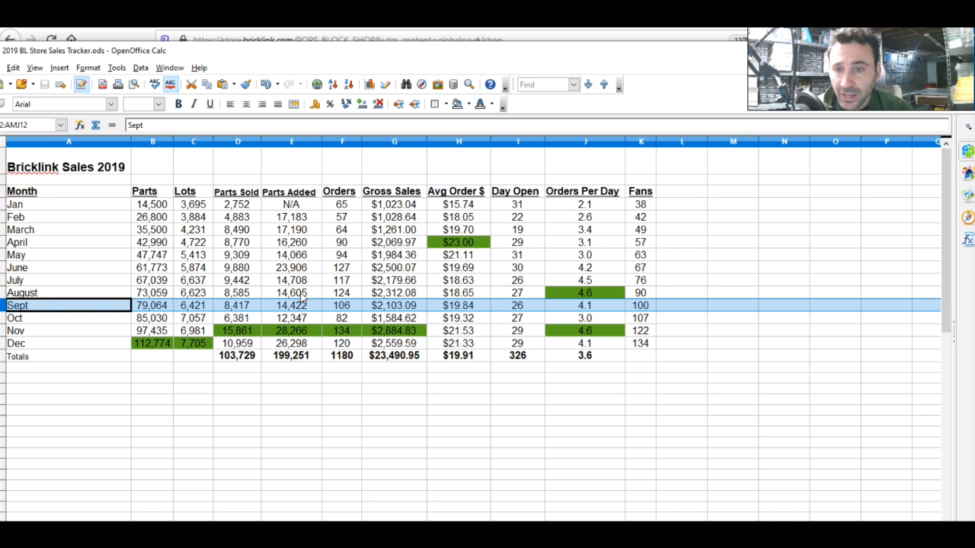
click(293, 304)
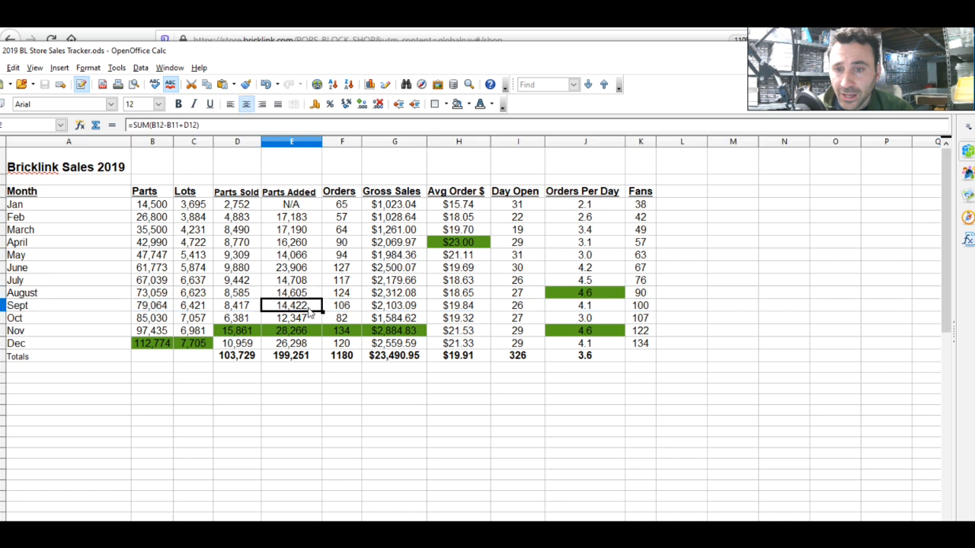
click(293, 318)
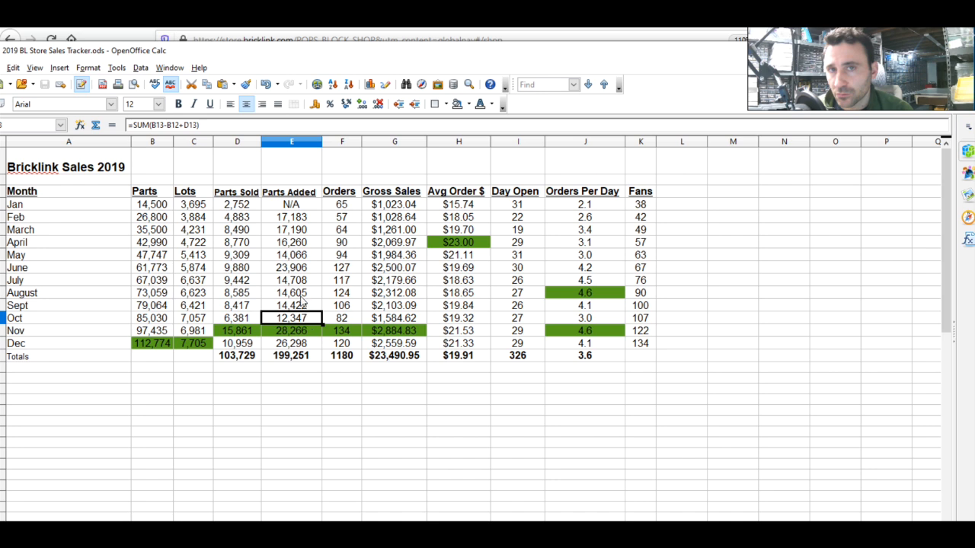
click(293, 292)
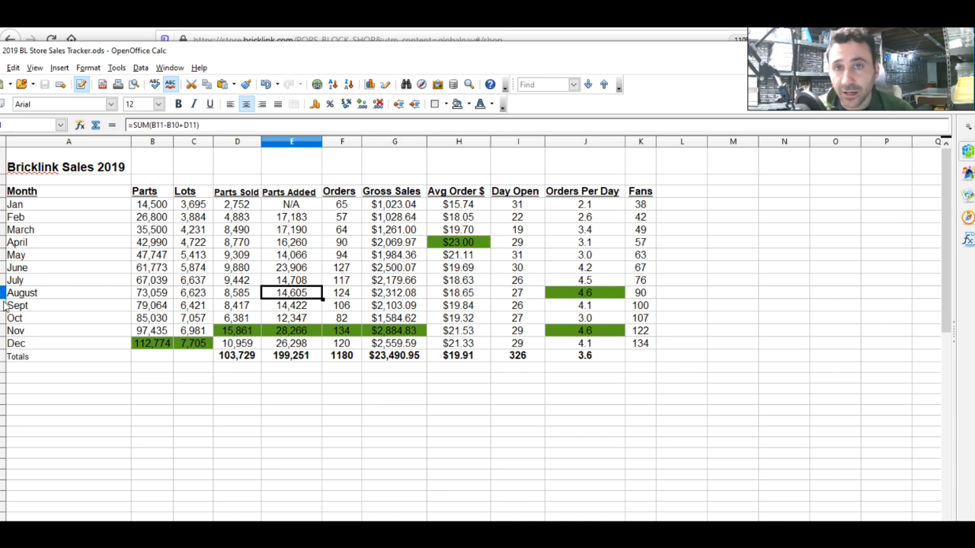
mouse_move(262, 312)
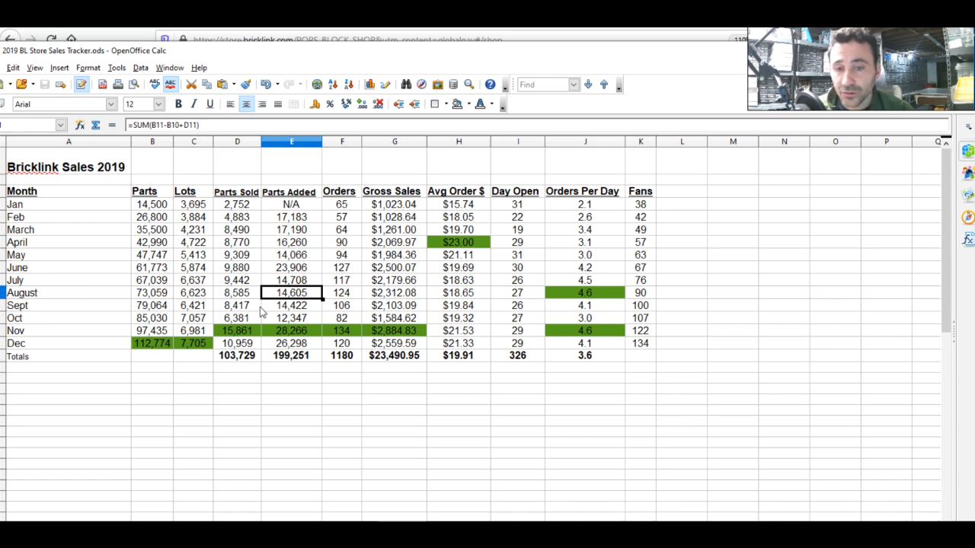
mouse_move(354, 307)
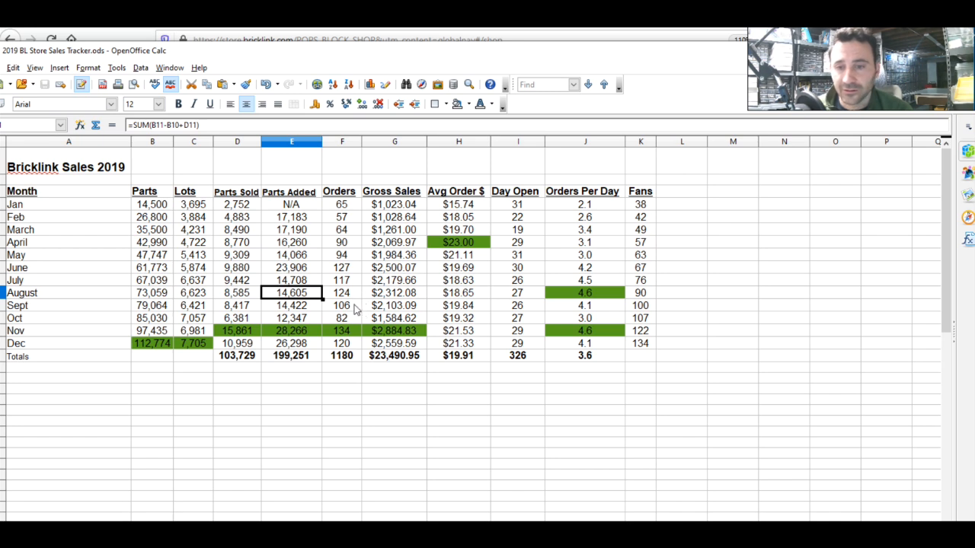
mouse_move(305, 274)
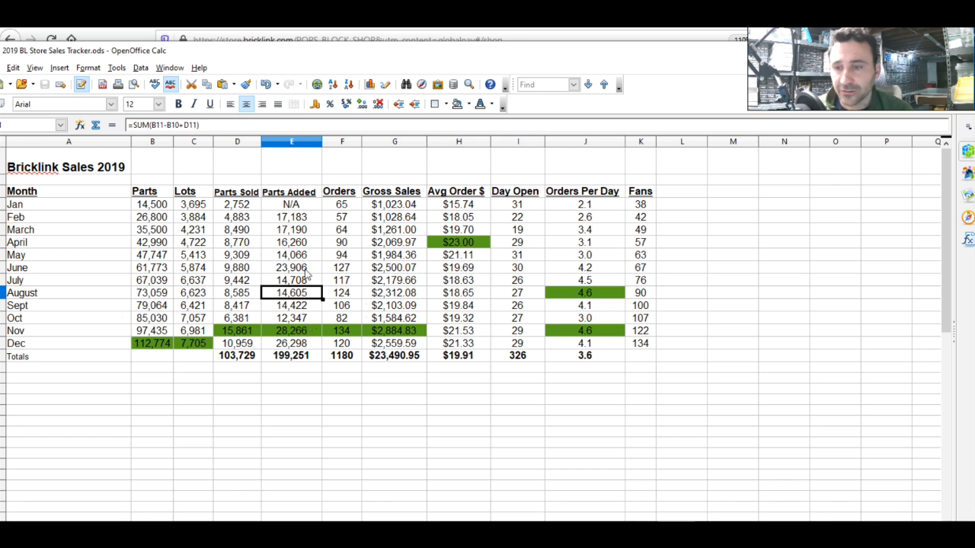
mouse_move(292, 335)
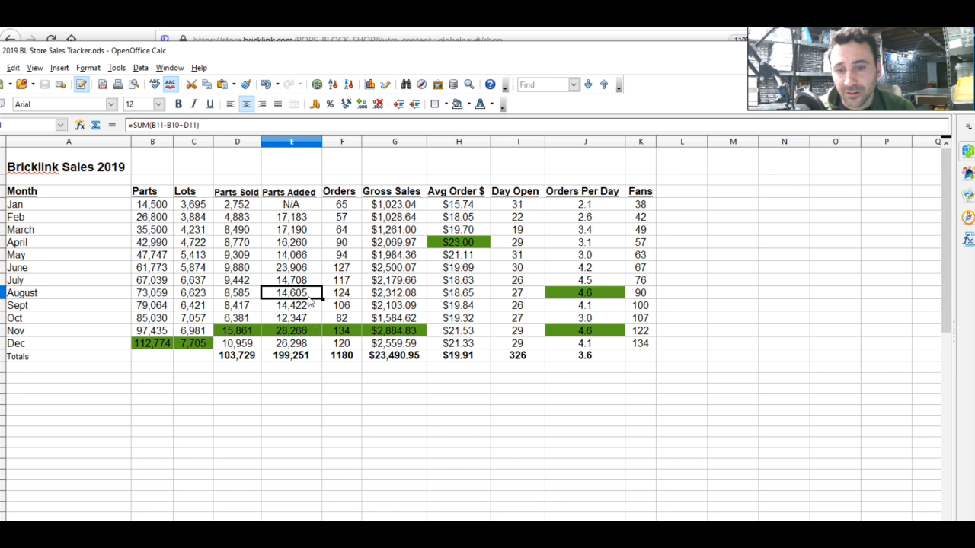
click(292, 305)
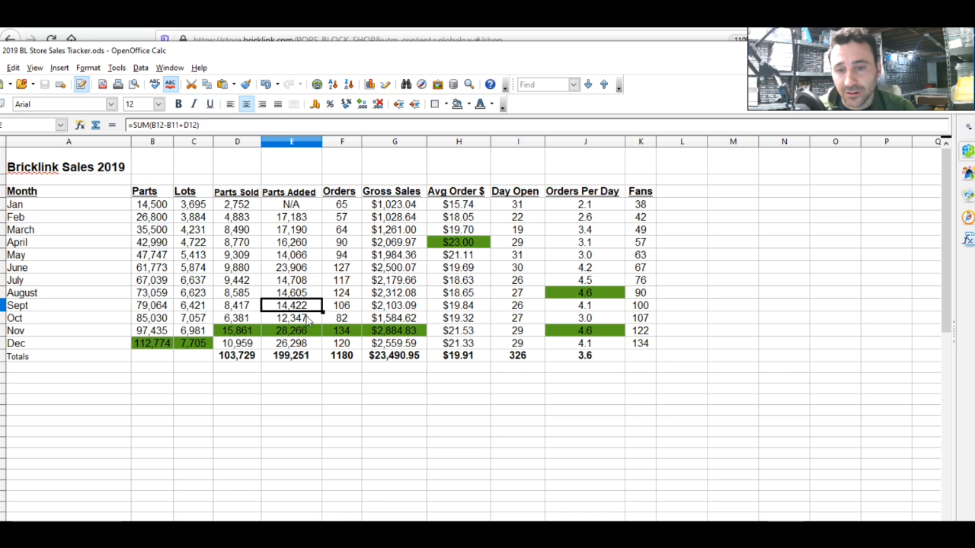
click(292, 292)
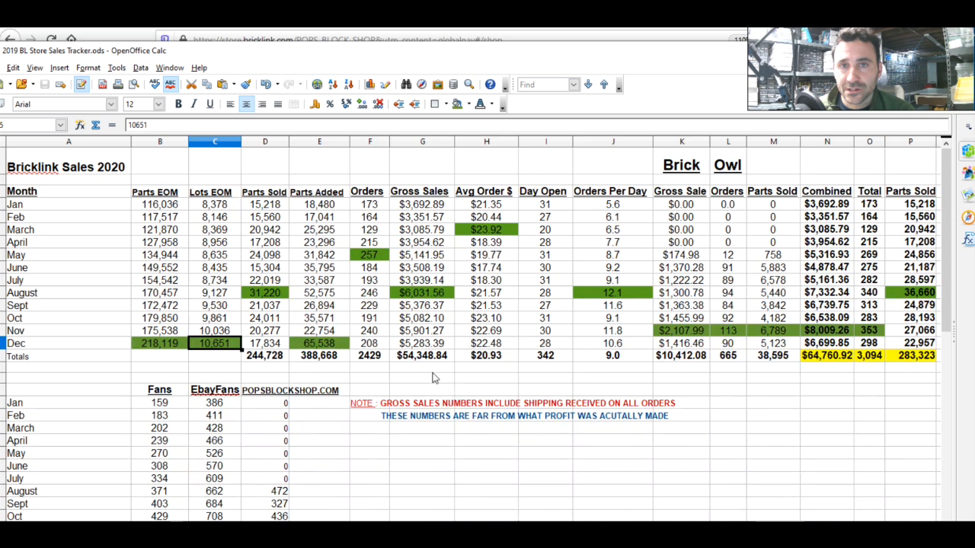
mouse_move(466, 402)
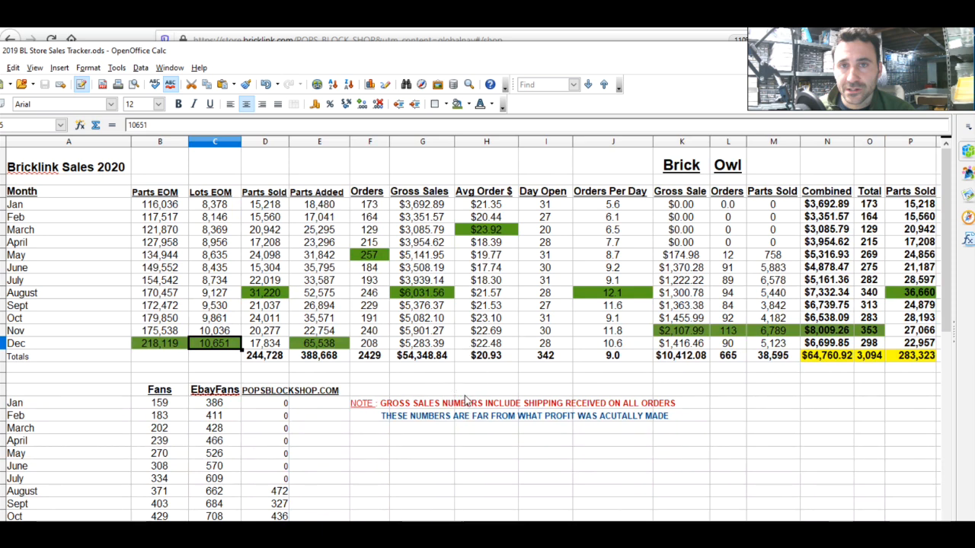
mouse_move(472, 307)
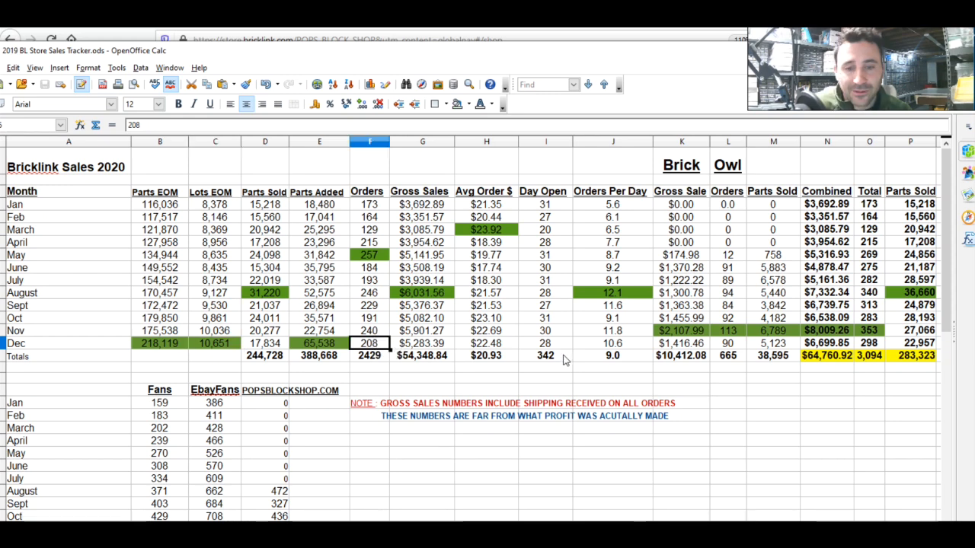
mouse_move(630, 347)
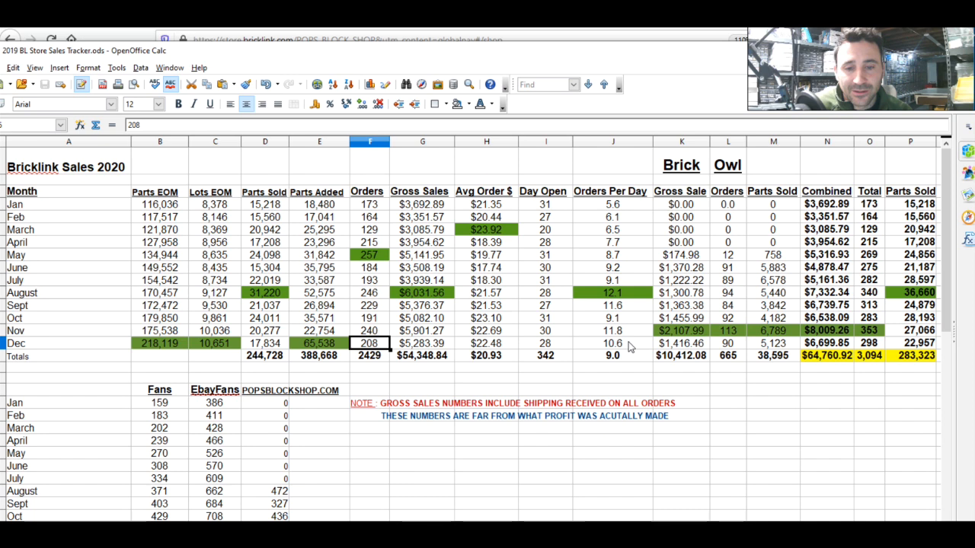
click(613, 343)
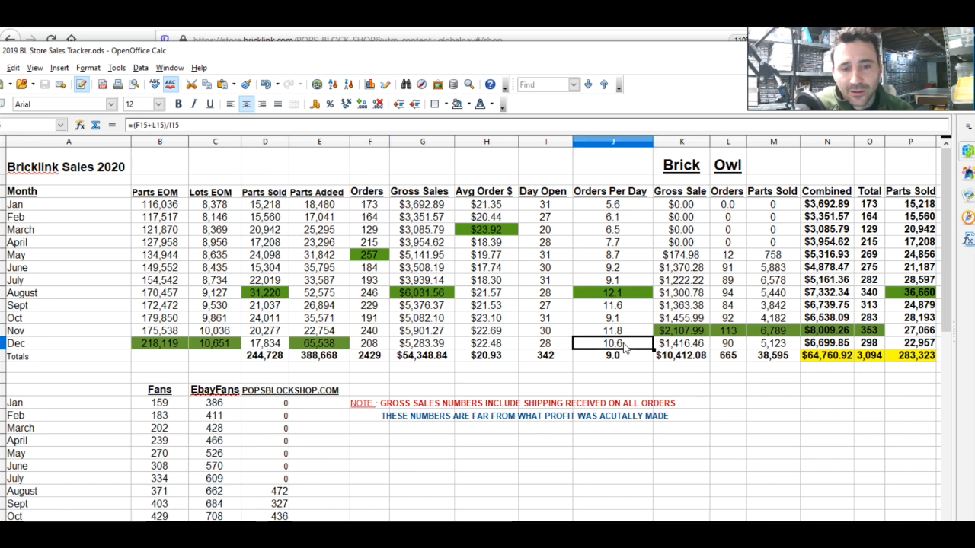
click(826, 357)
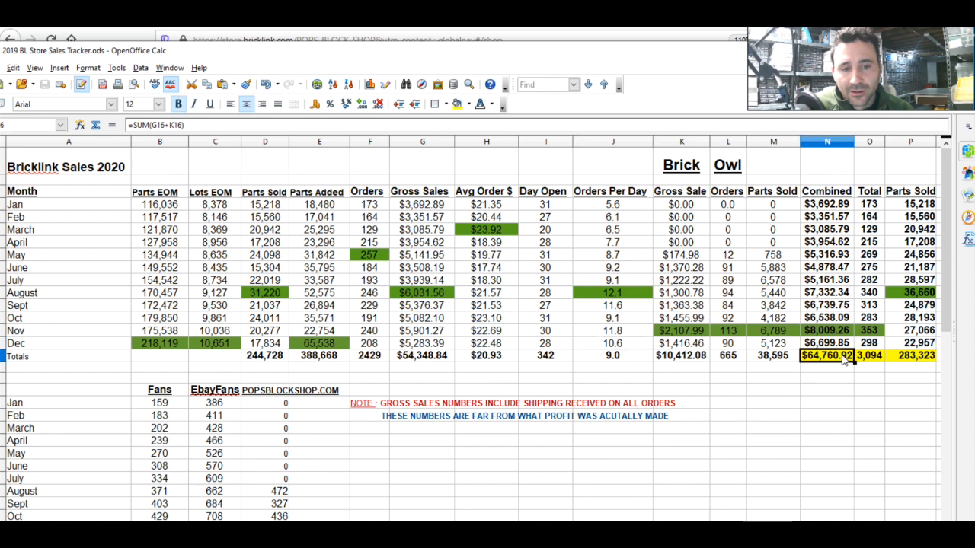
mouse_move(842, 388)
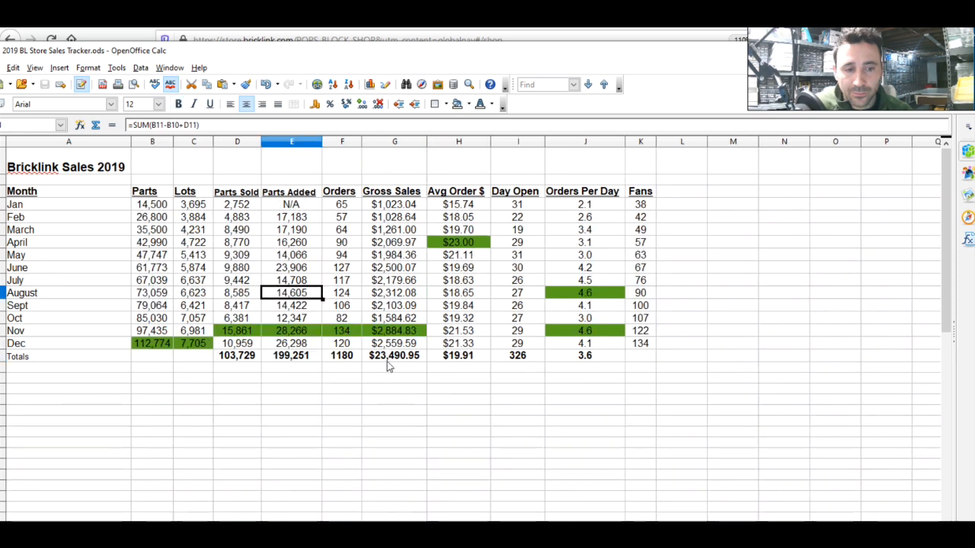
Check the 2019 gross sales total of $23,490.95 in G16.
click(393, 356)
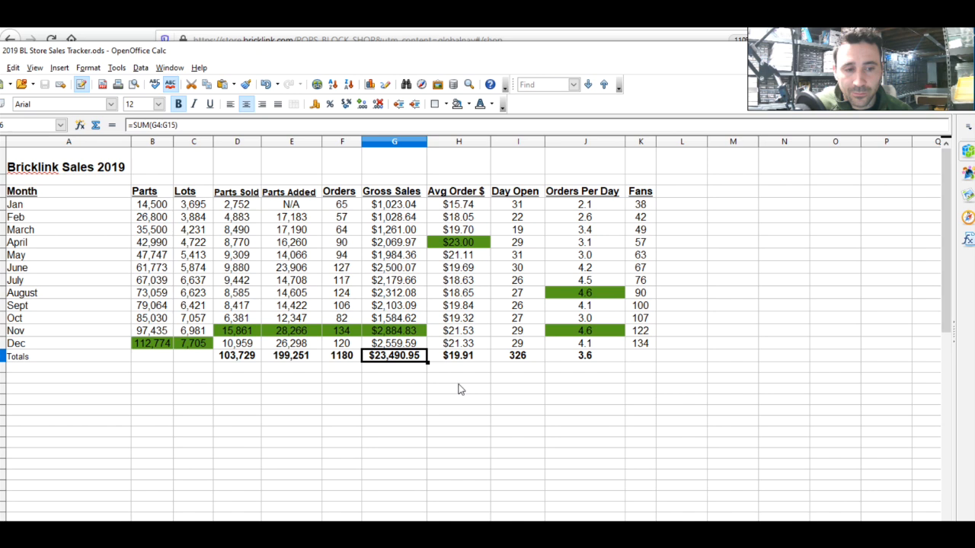
mouse_move(403, 367)
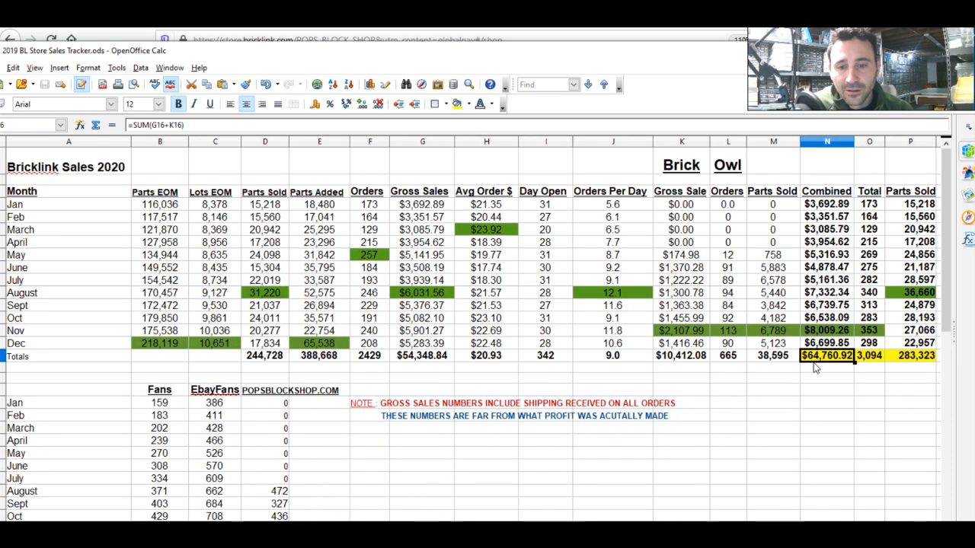
mouse_move(838, 359)
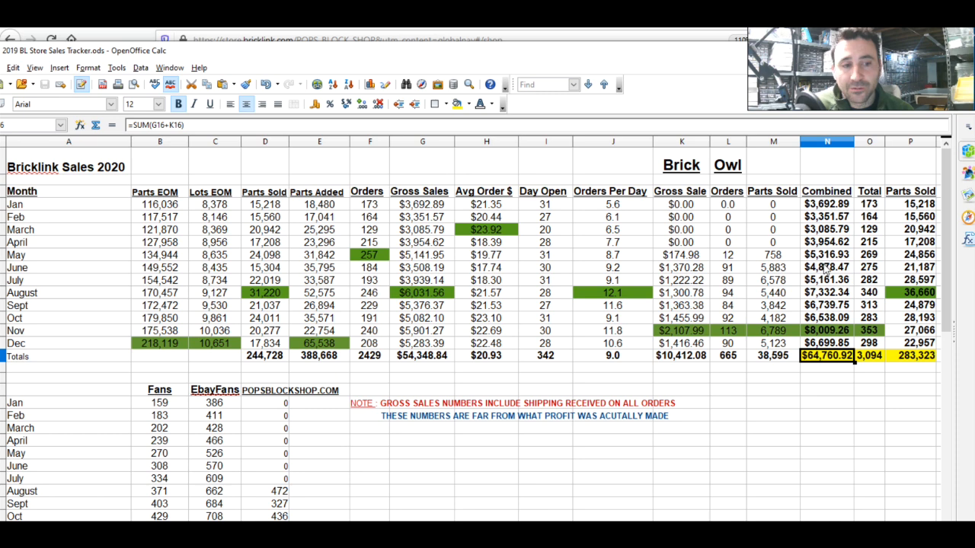
mouse_move(838, 341)
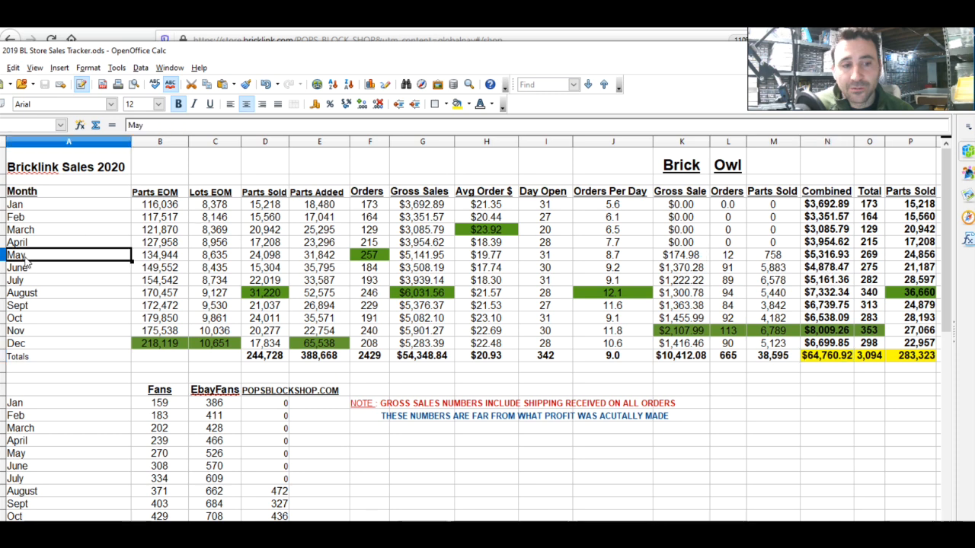
Inspect the 2020 combined sales formulas for June, July and August.
click(69, 268)
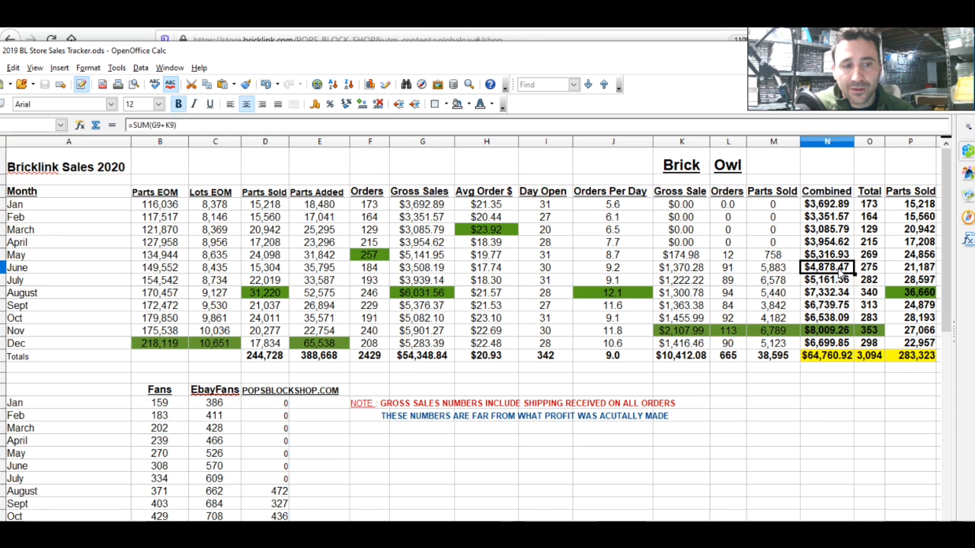
click(826, 280)
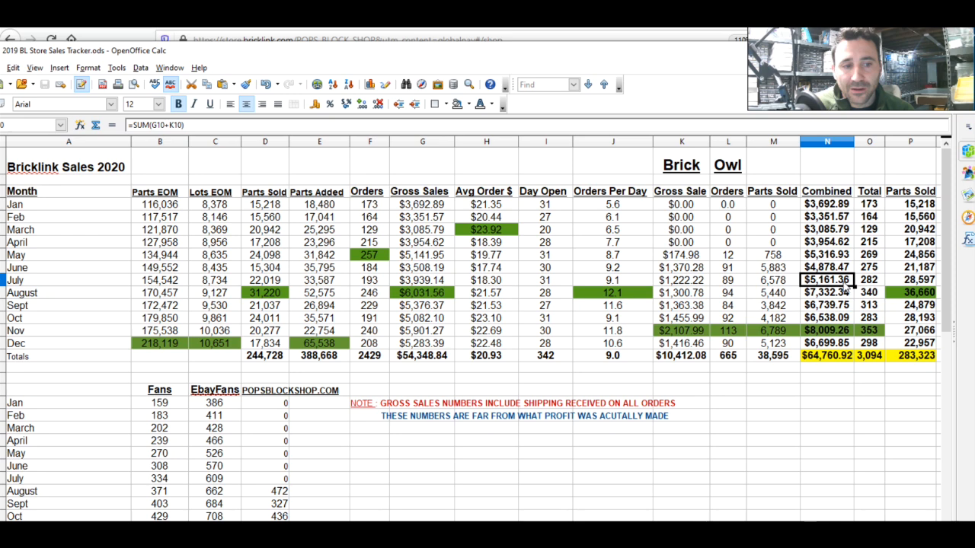
click(826, 267)
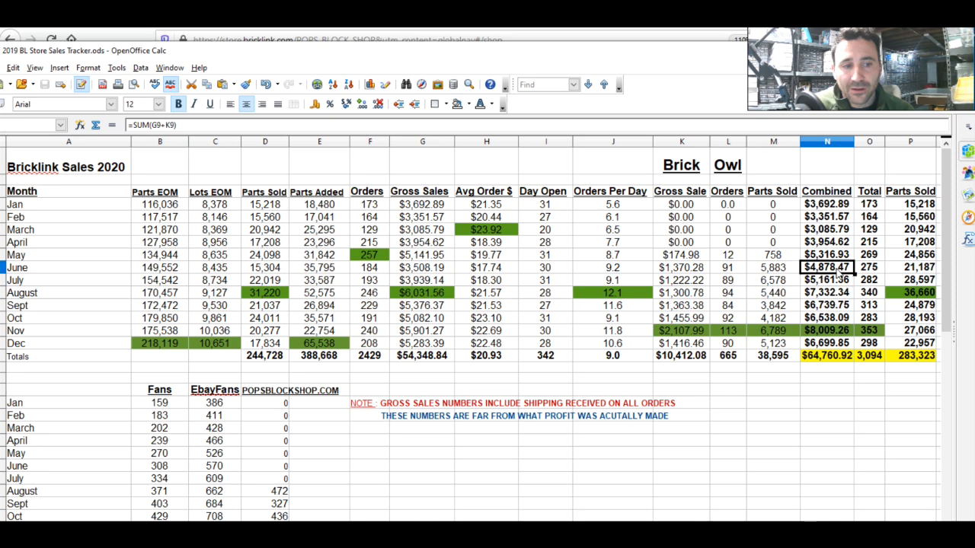
click(826, 280)
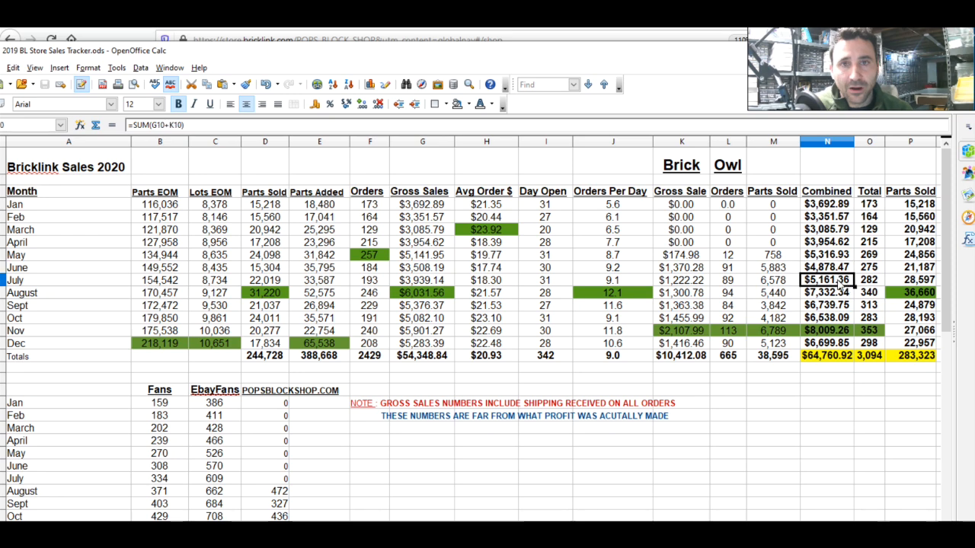
click(825, 292)
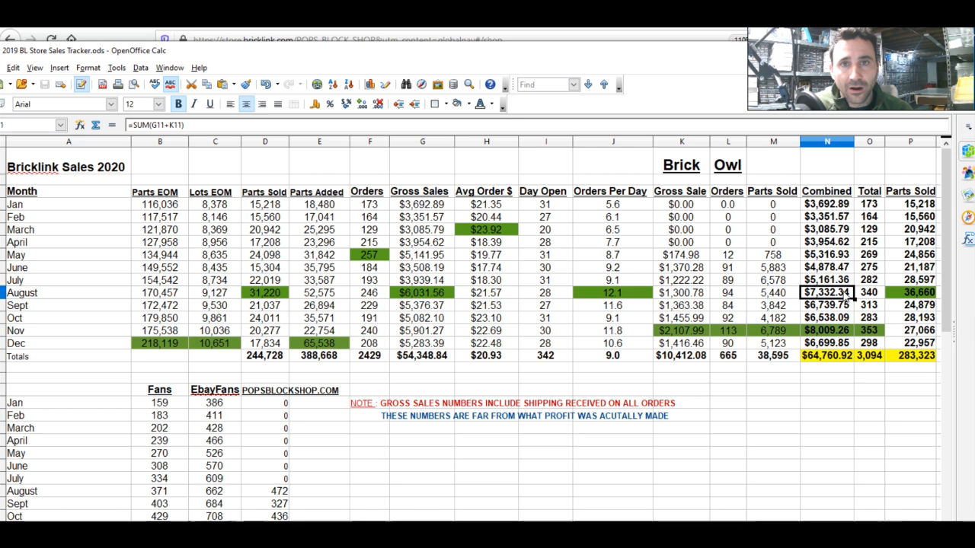
Check May–August Parts Added formulas, May's $5,316.93 combined sales and the 283,323 total parts sold.
click(320, 292)
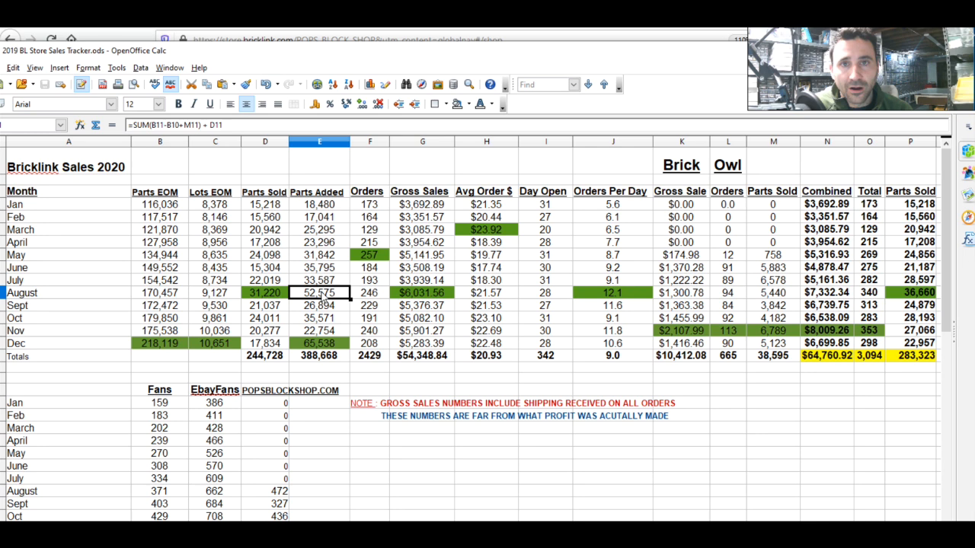
click(320, 280)
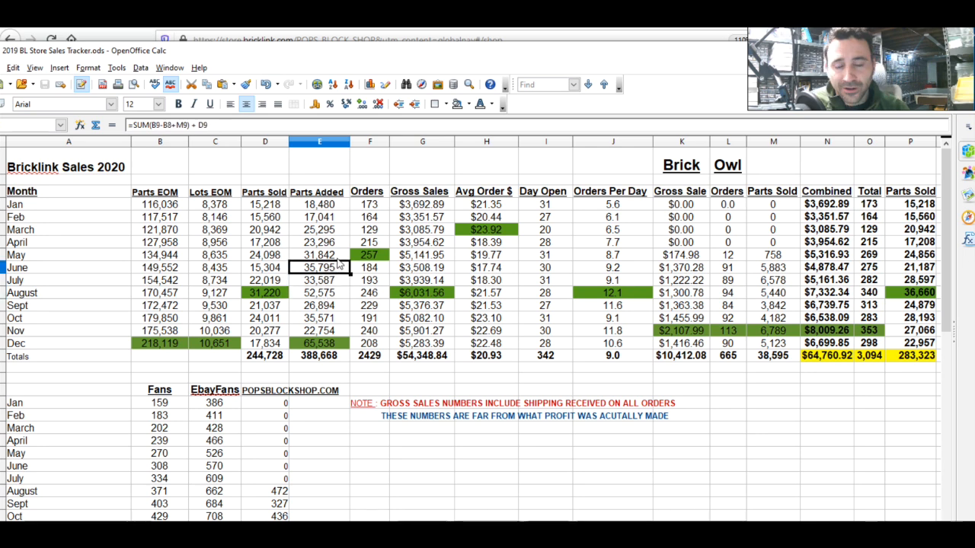
click(319, 255)
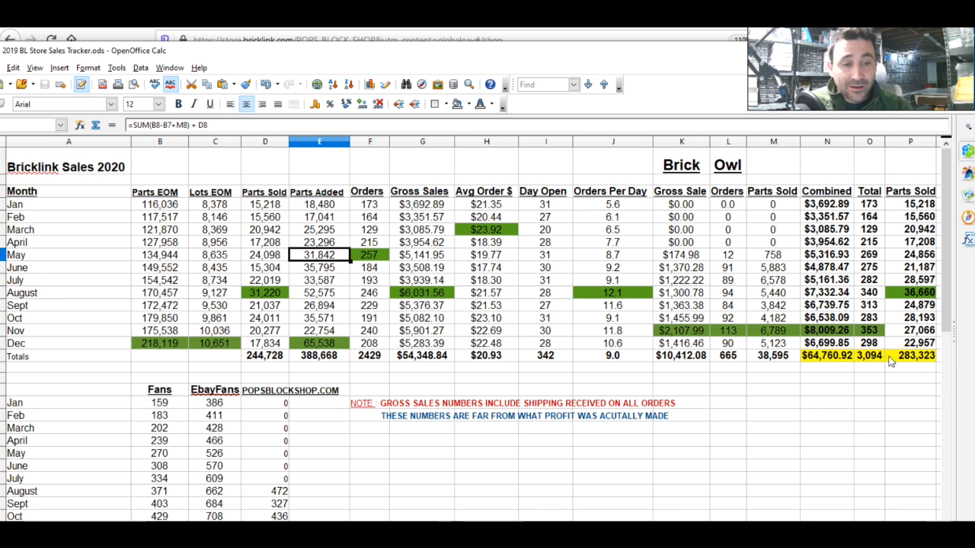
click(827, 254)
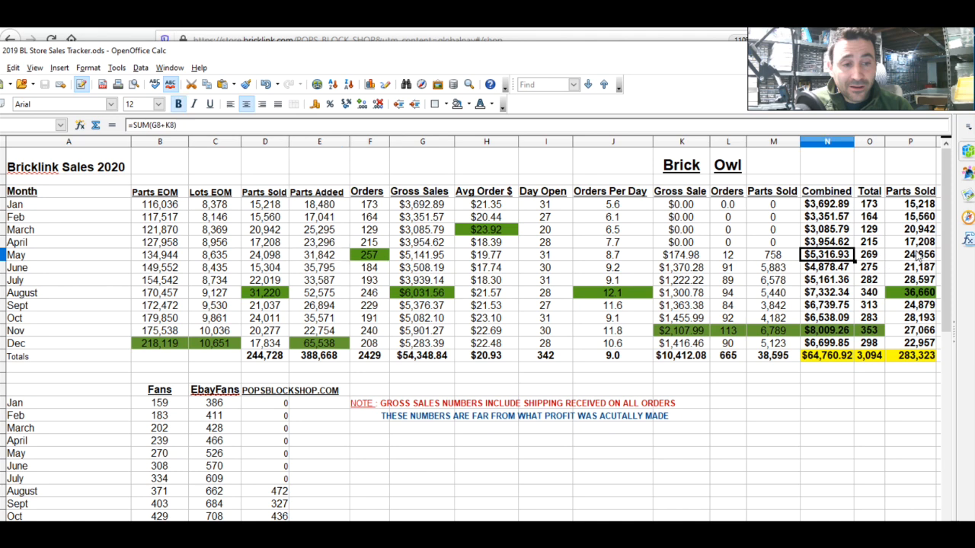
mouse_move(911, 292)
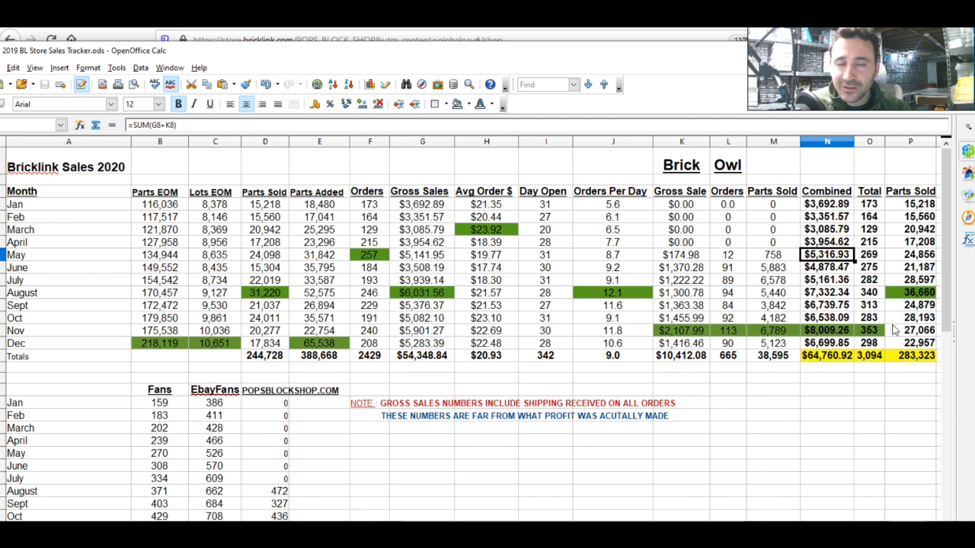
mouse_move(876, 257)
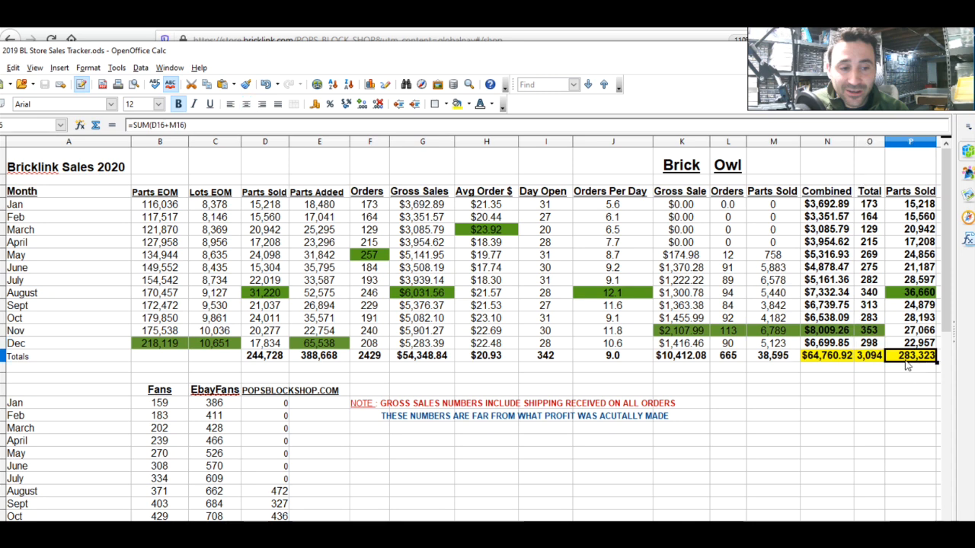
click(868, 356)
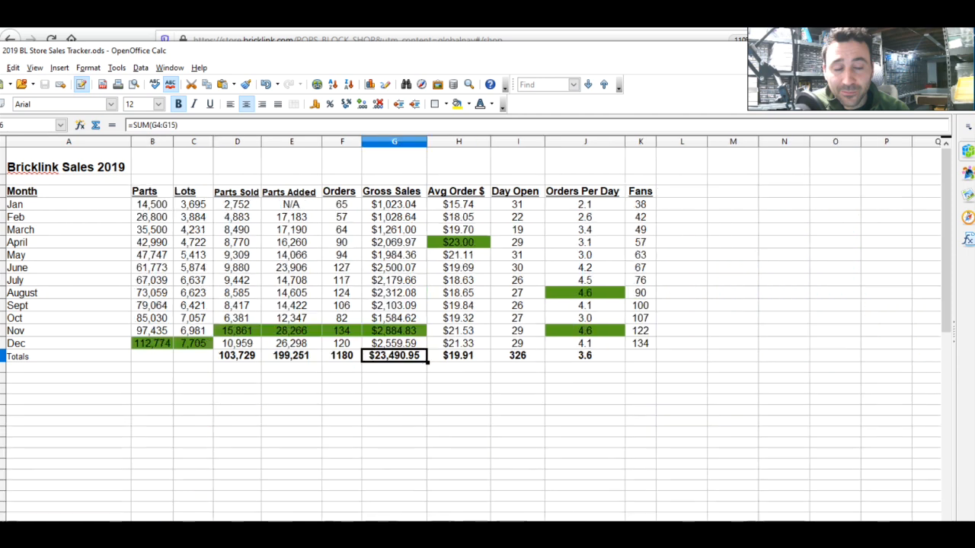
Check the 2019 total of 1,180 orders in F16.
click(341, 357)
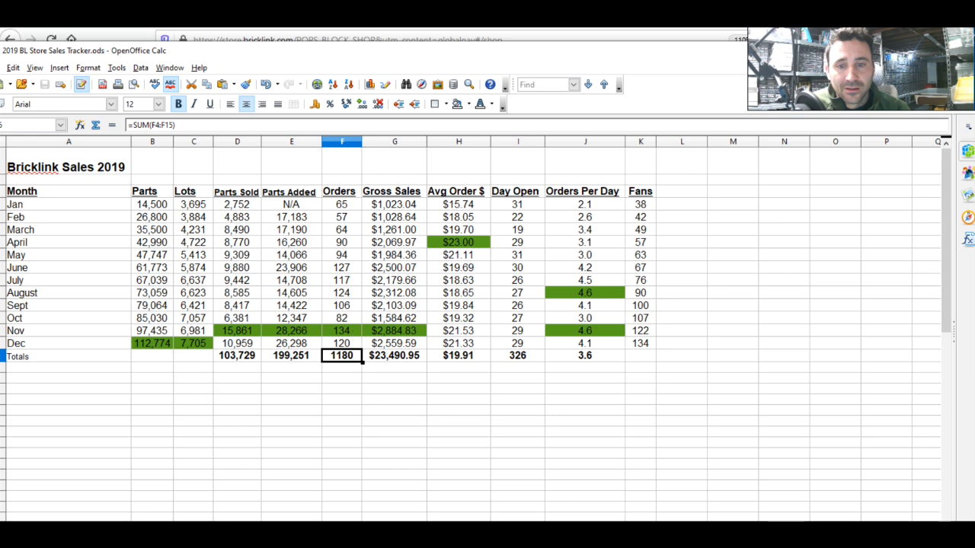
mouse_move(244, 361)
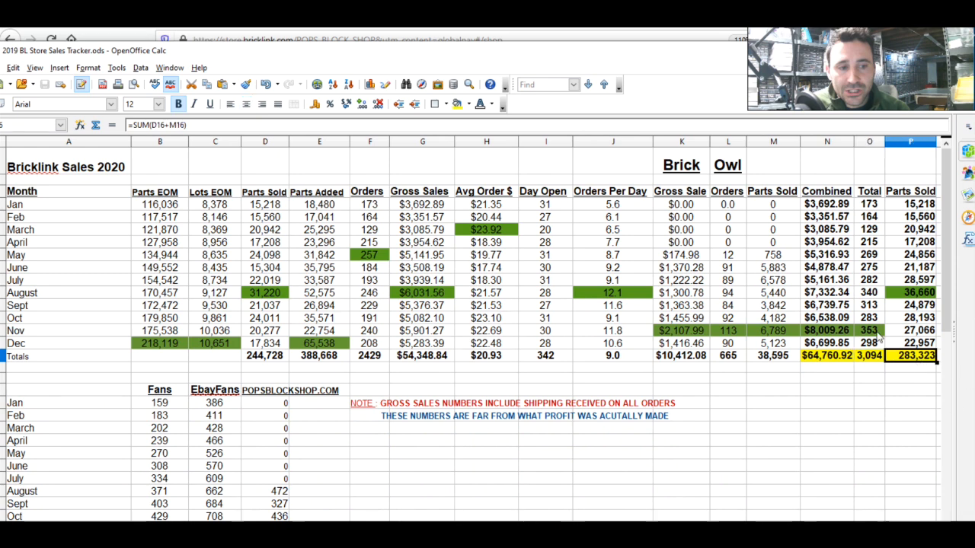
mouse_move(744, 370)
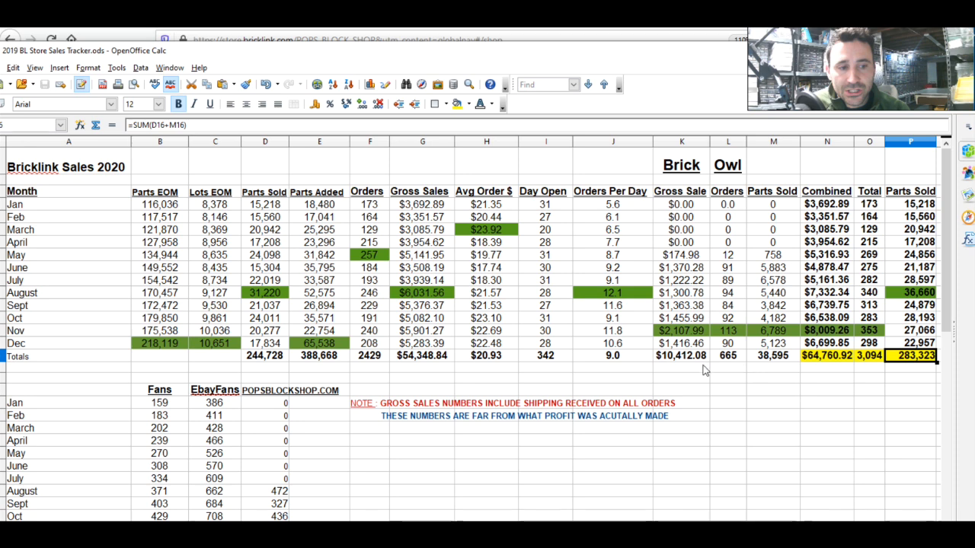
scroll(down, 3)
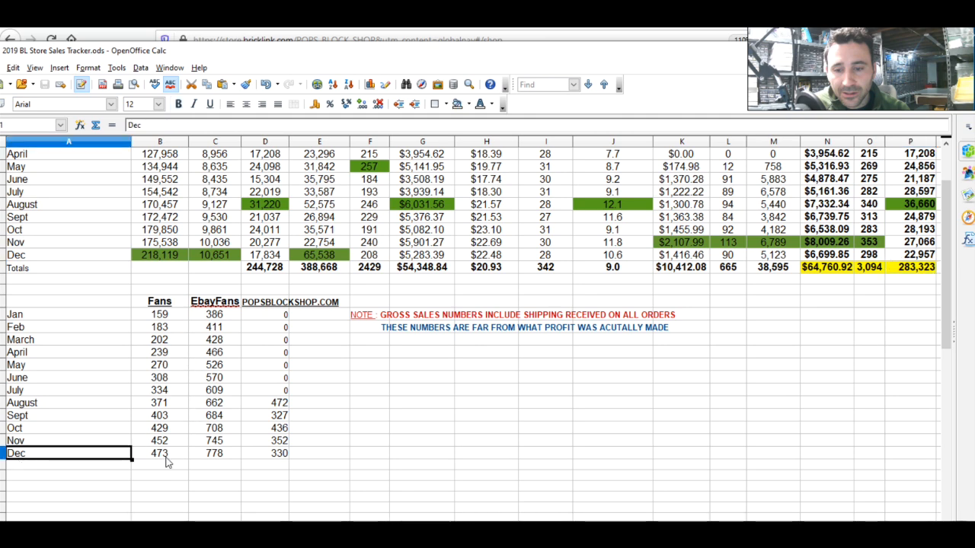
click(159, 454)
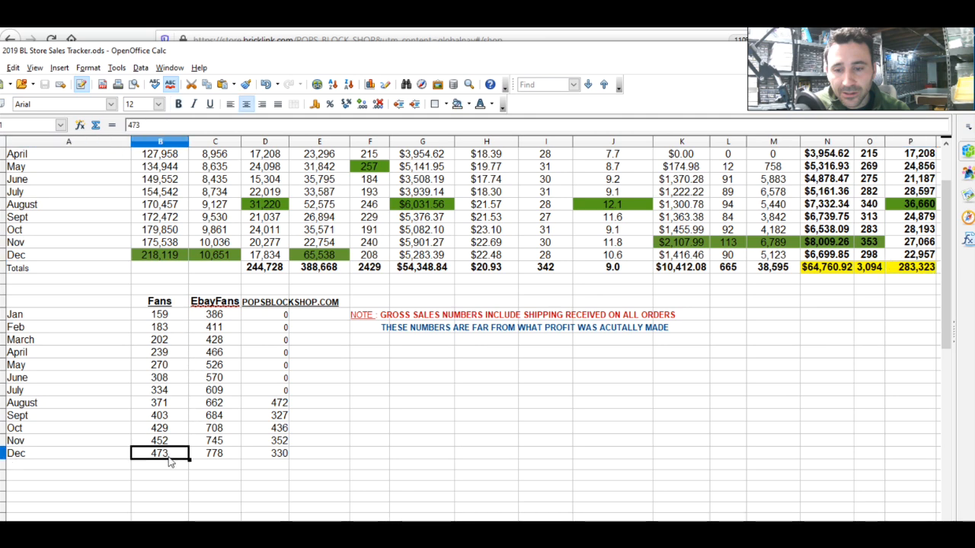
mouse_move(180, 457)
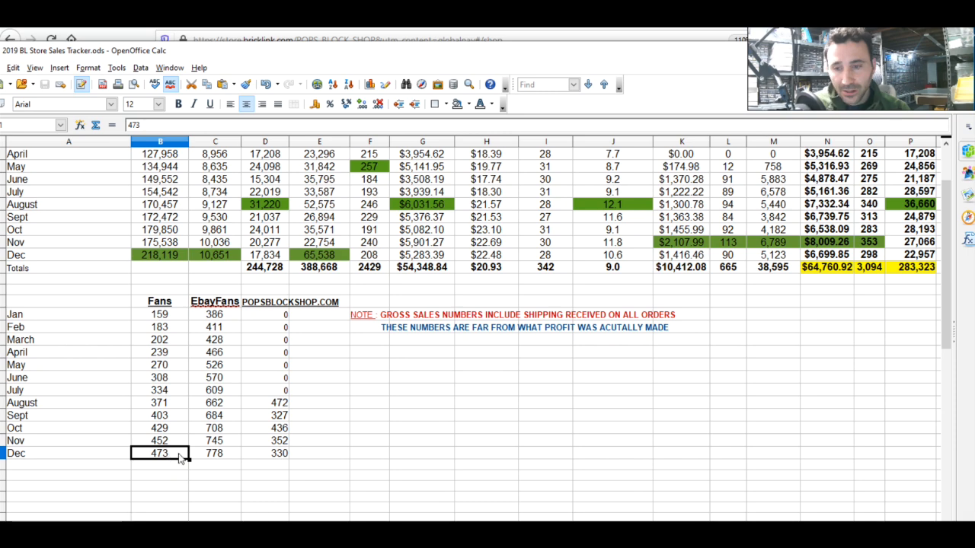
click(160, 464)
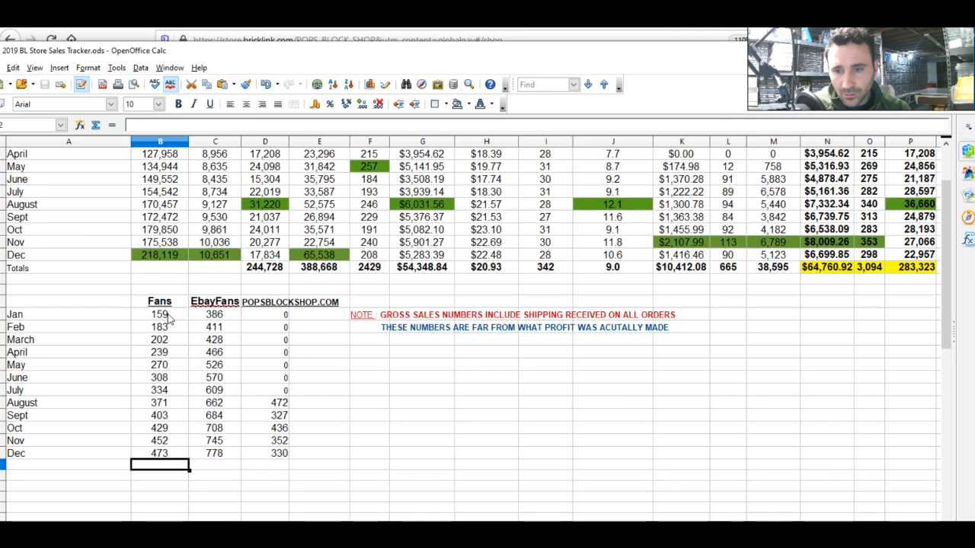
mouse_move(174, 457)
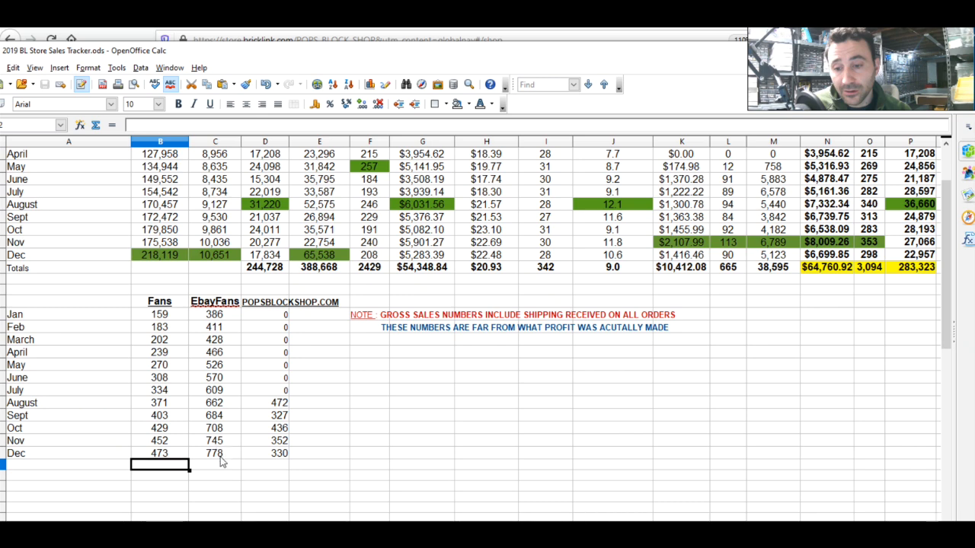
click(216, 454)
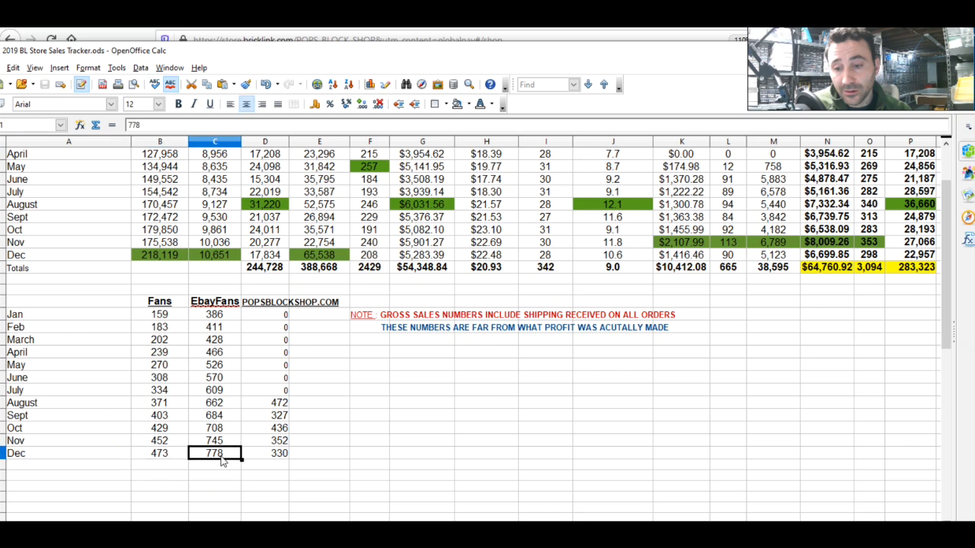
mouse_move(232, 328)
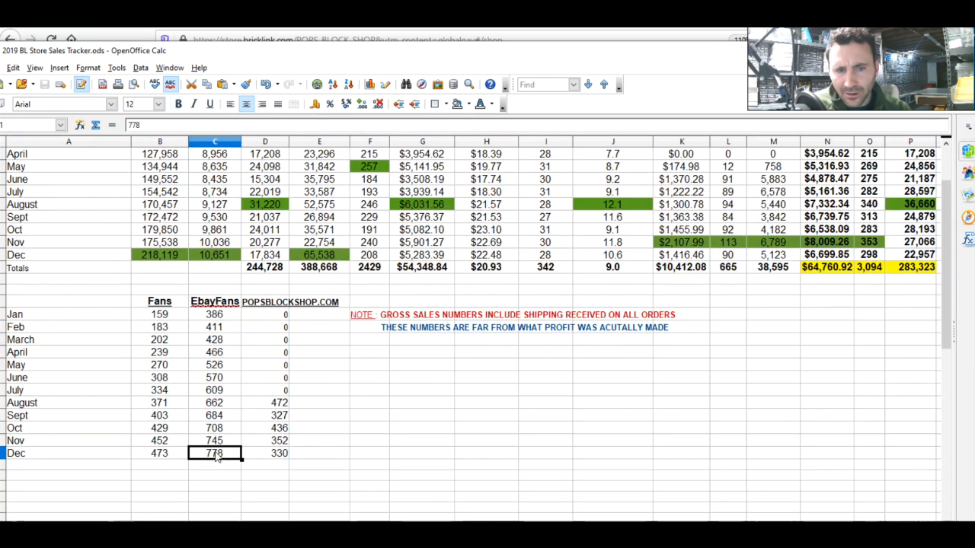
mouse_move(222, 460)
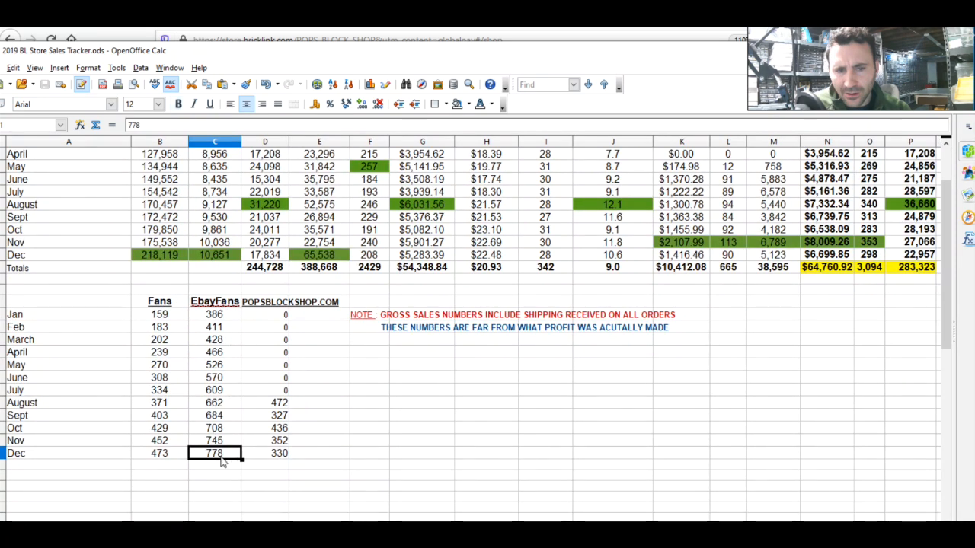
mouse_move(222, 319)
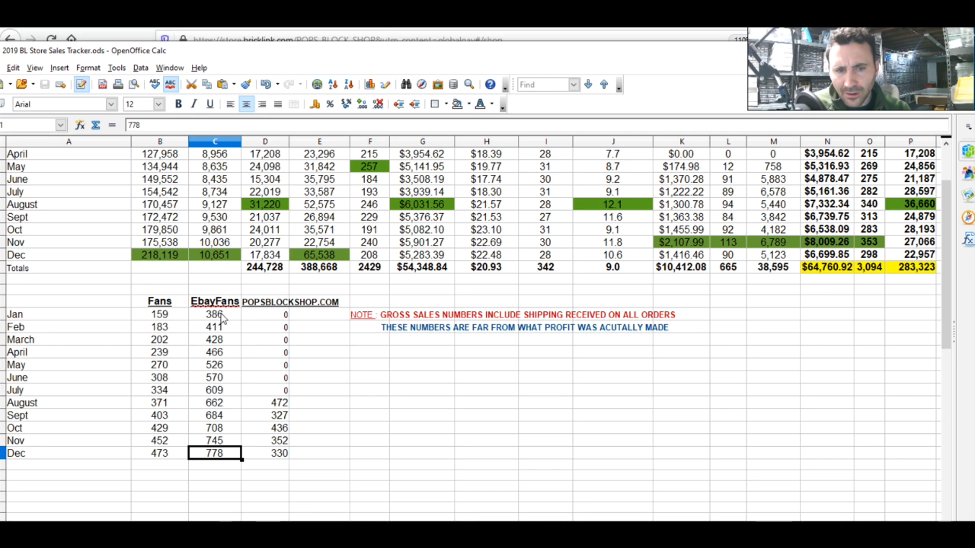
mouse_move(288, 457)
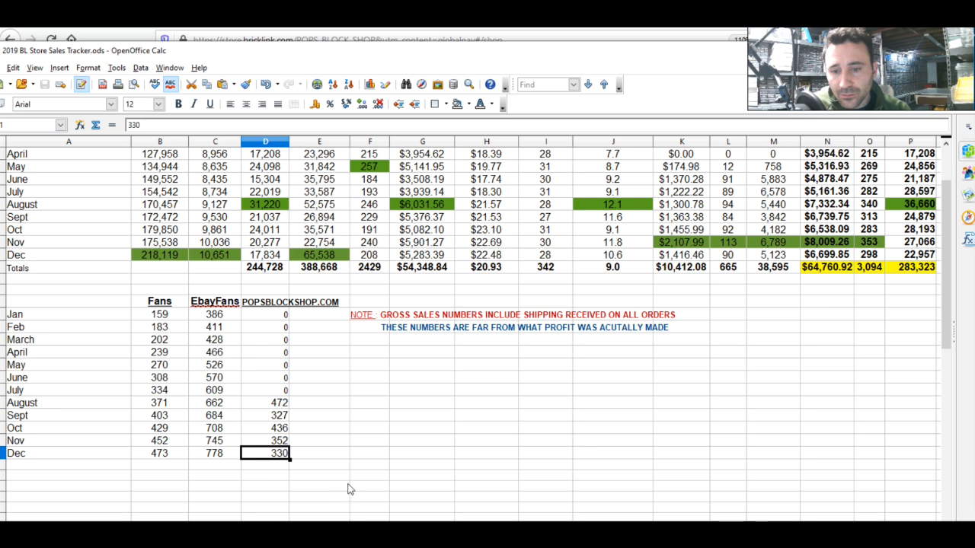
mouse_move(431, 408)
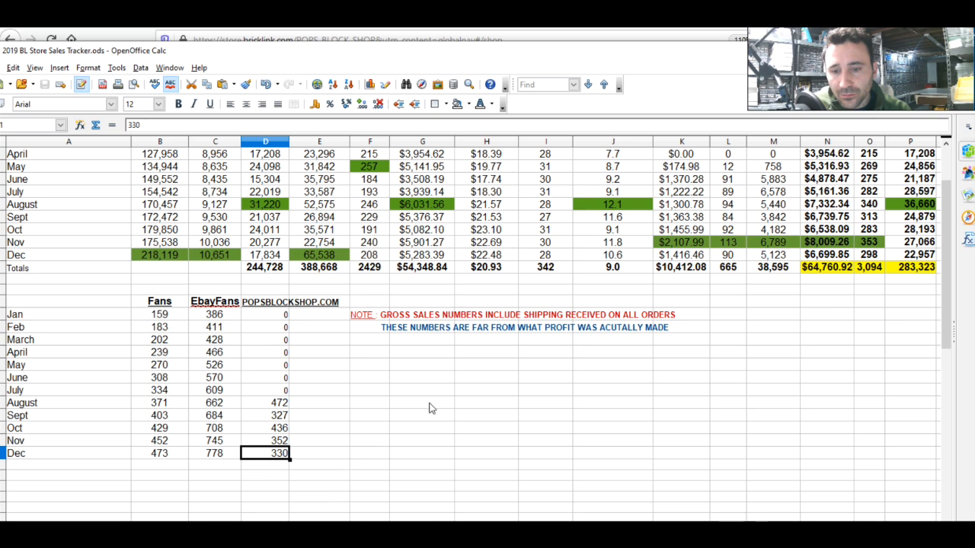
mouse_move(631, 113)
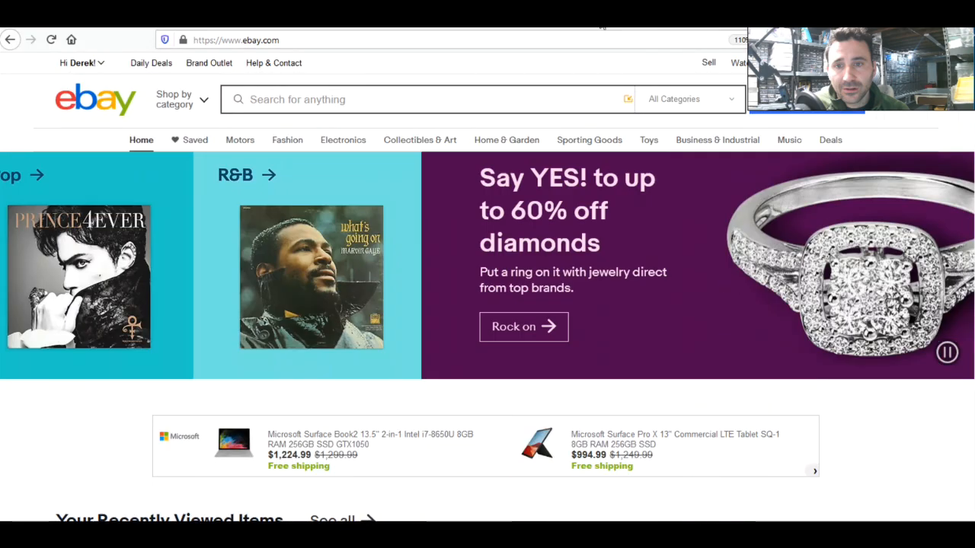
Go to the popsblockshop seller's eBay feedback profile and scroll down it.
click(792, 140)
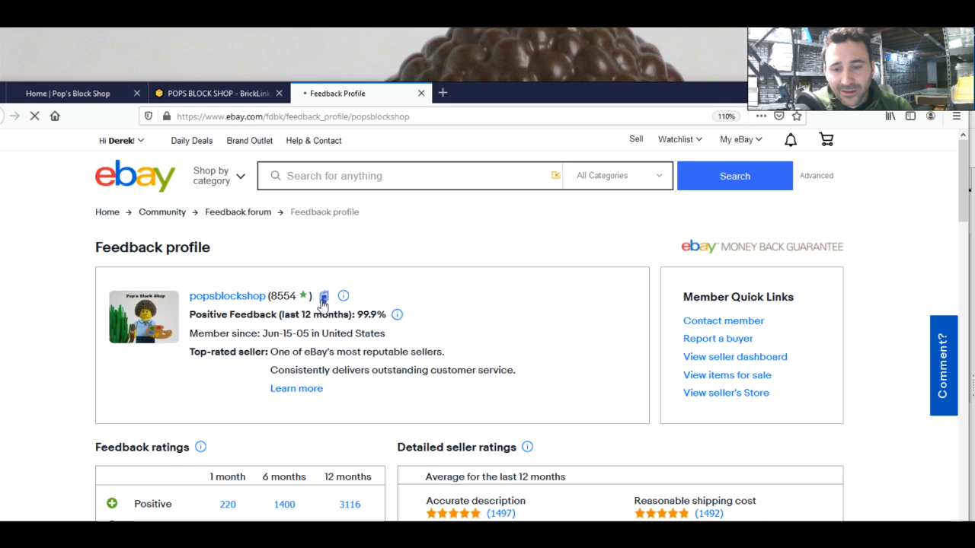
scroll(down, 3)
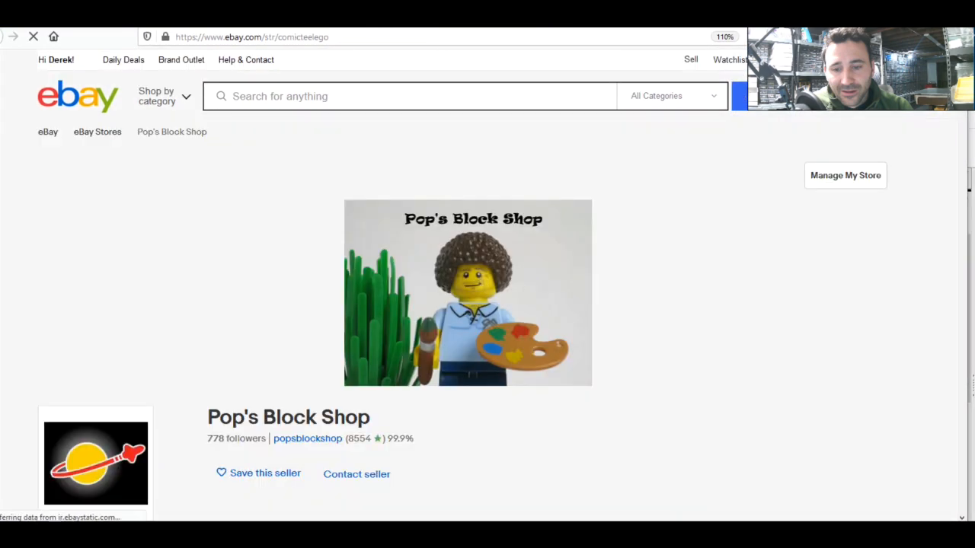
Scroll through the store's Featured Items and 1,249 All Listings of minifigures with prices and shipping.
scroll(down, 3)
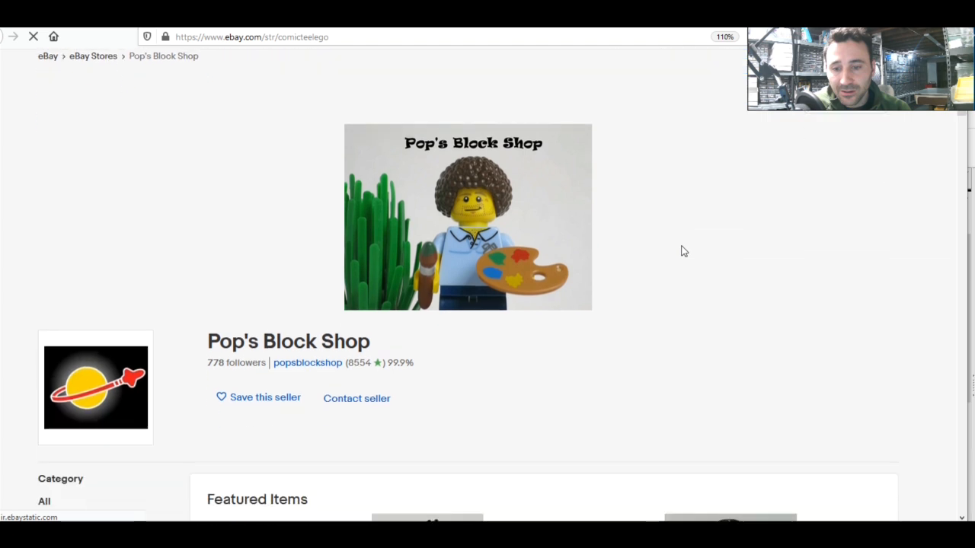
scroll(down, 3)
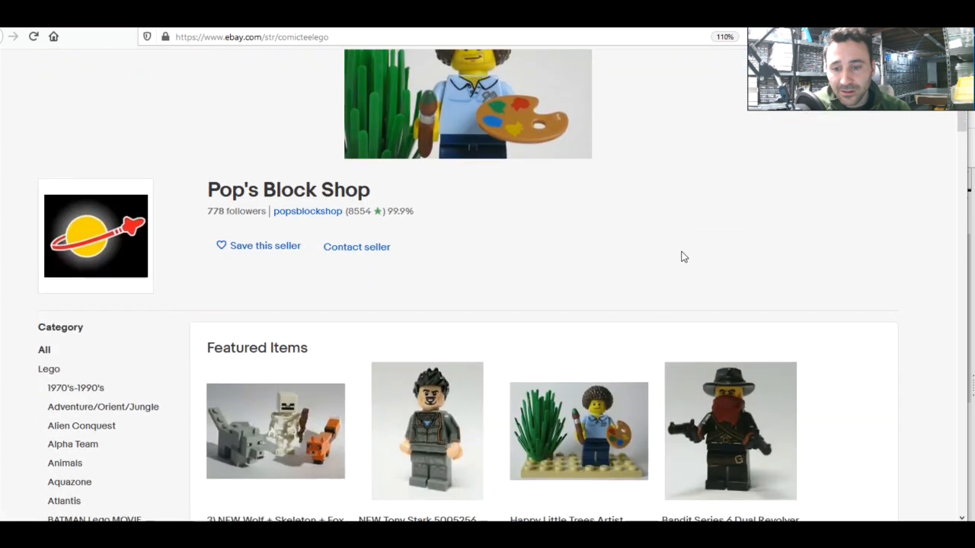
scroll(down, 3)
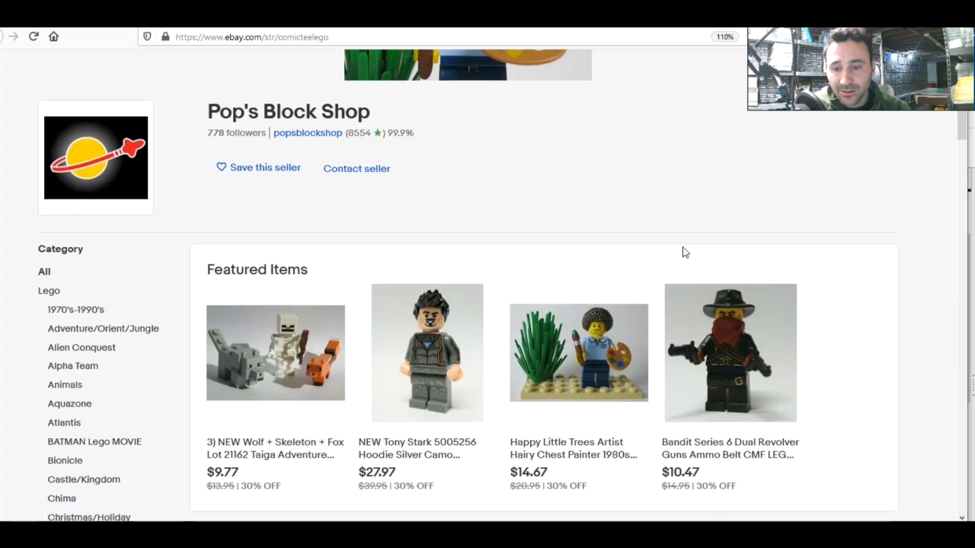
scroll(down, 3)
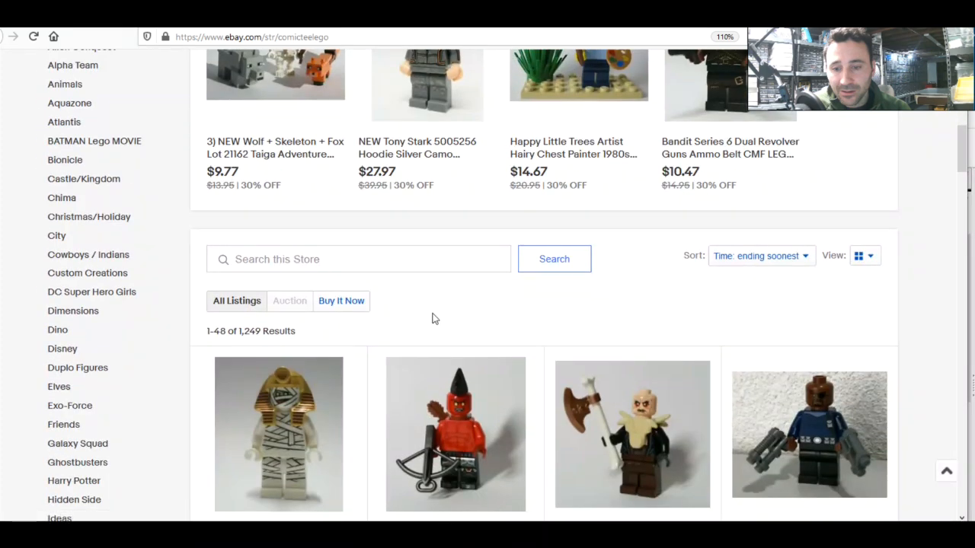
scroll(down, 3)
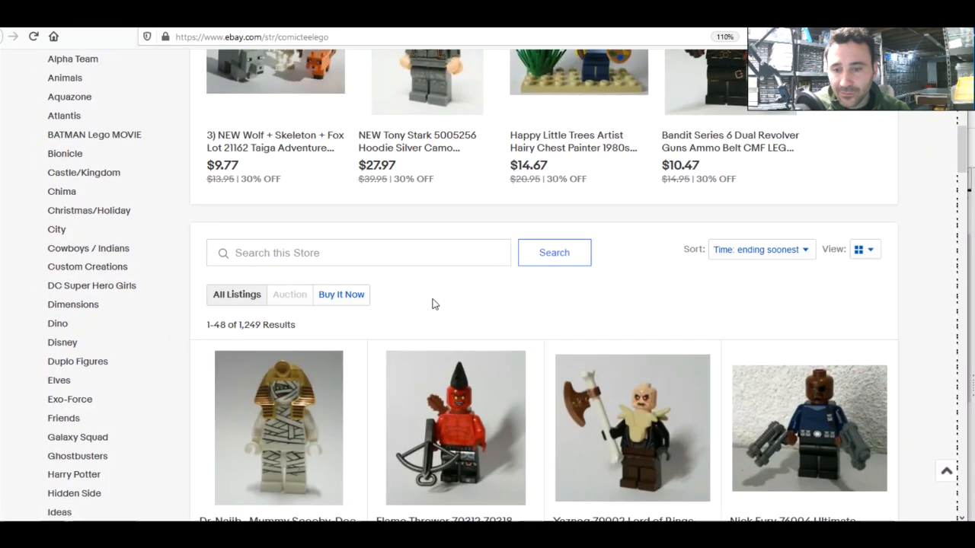
scroll(down, 3)
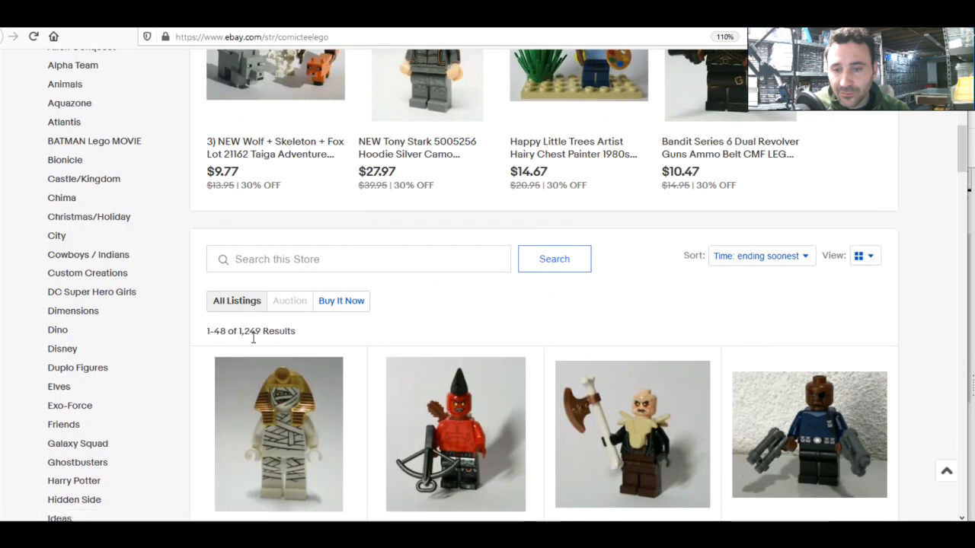
mouse_move(490, 312)
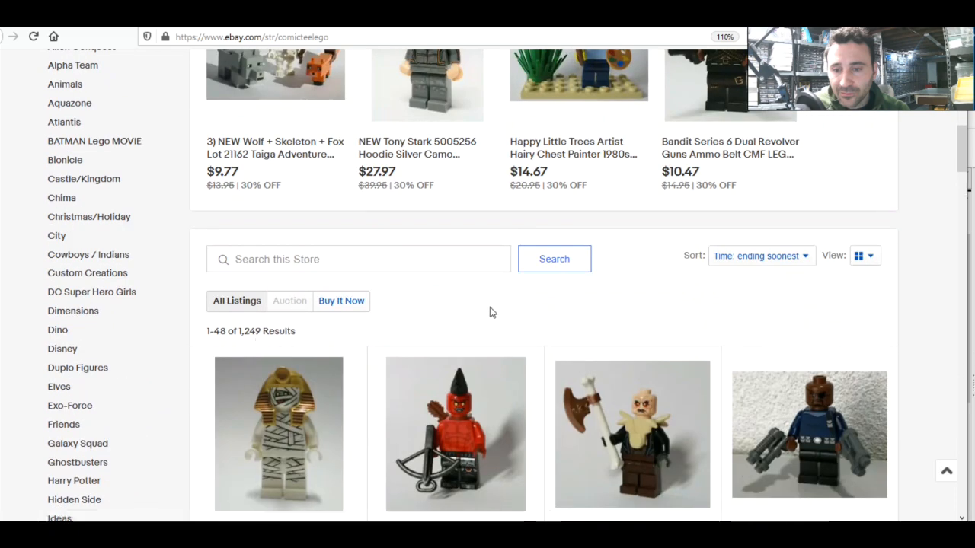
scroll(down, 3)
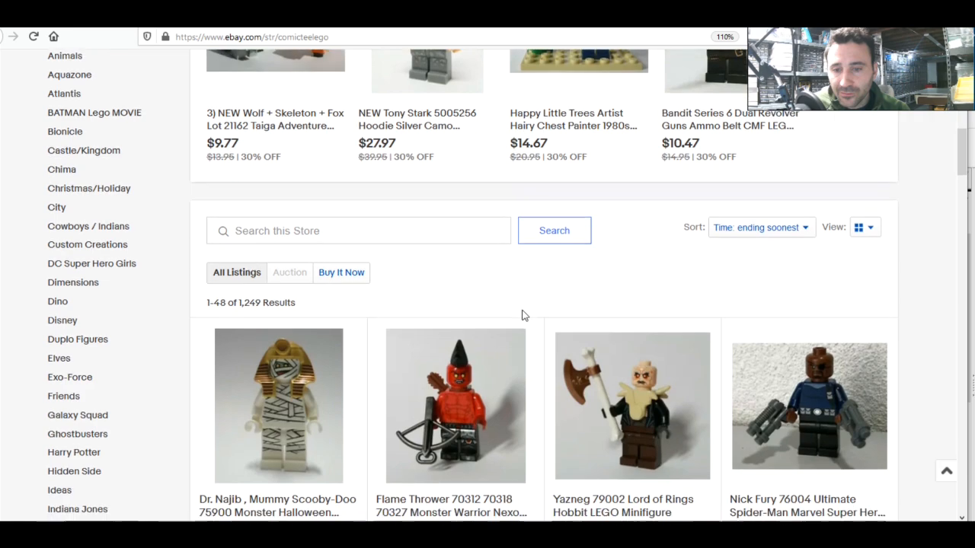
scroll(down, 3)
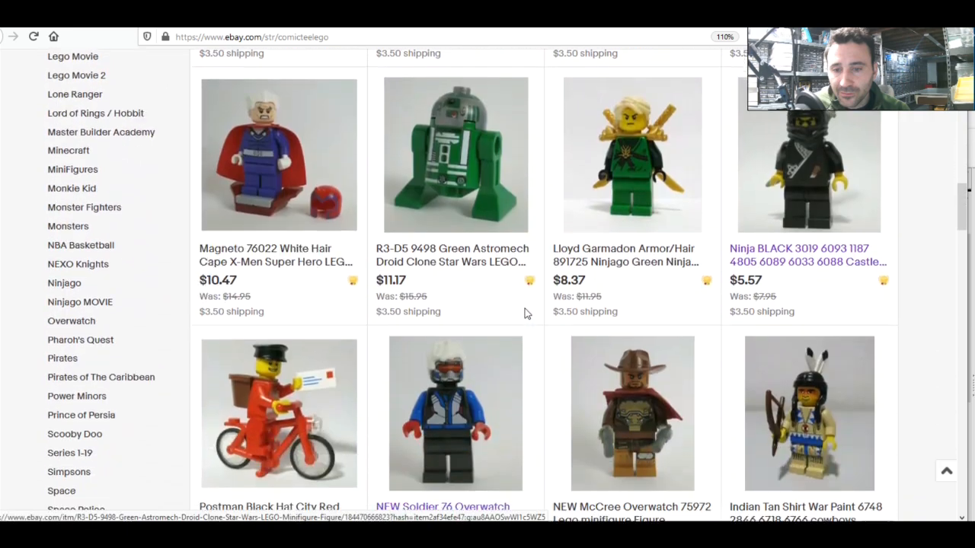
scroll(down, 3)
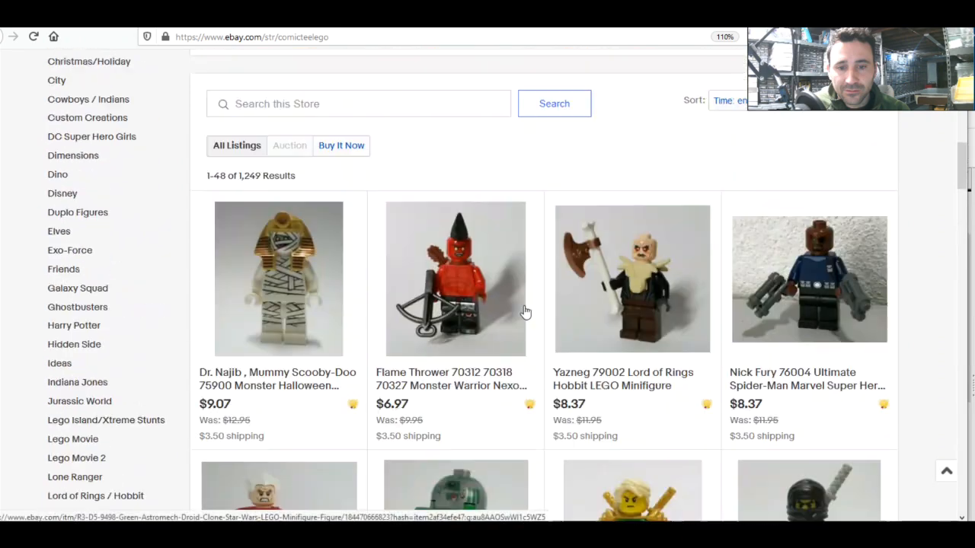
scroll(up, 3)
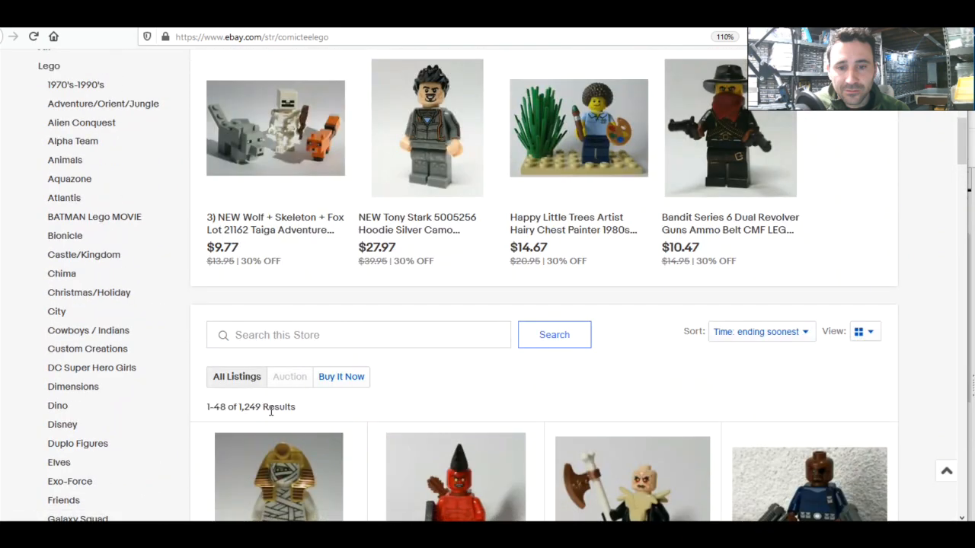
mouse_move(317, 426)
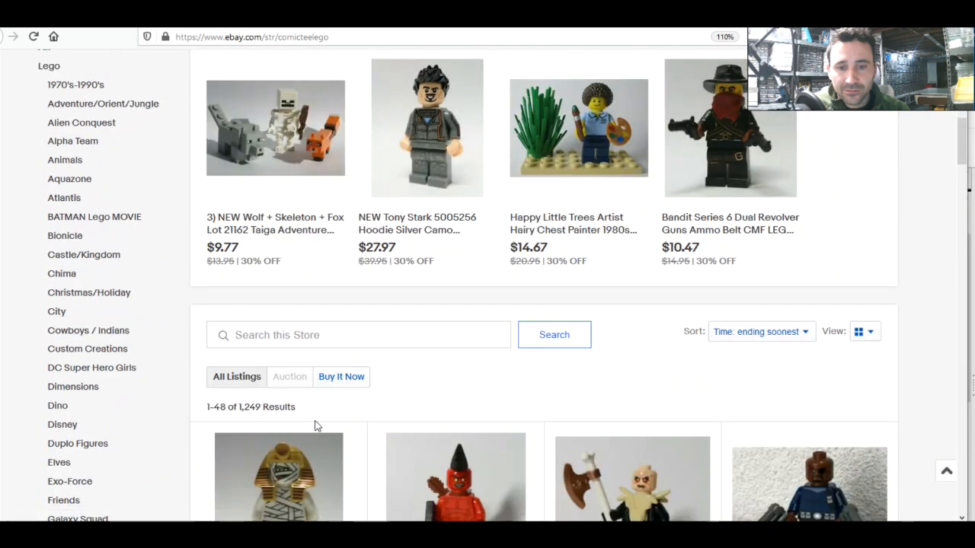
mouse_move(338, 411)
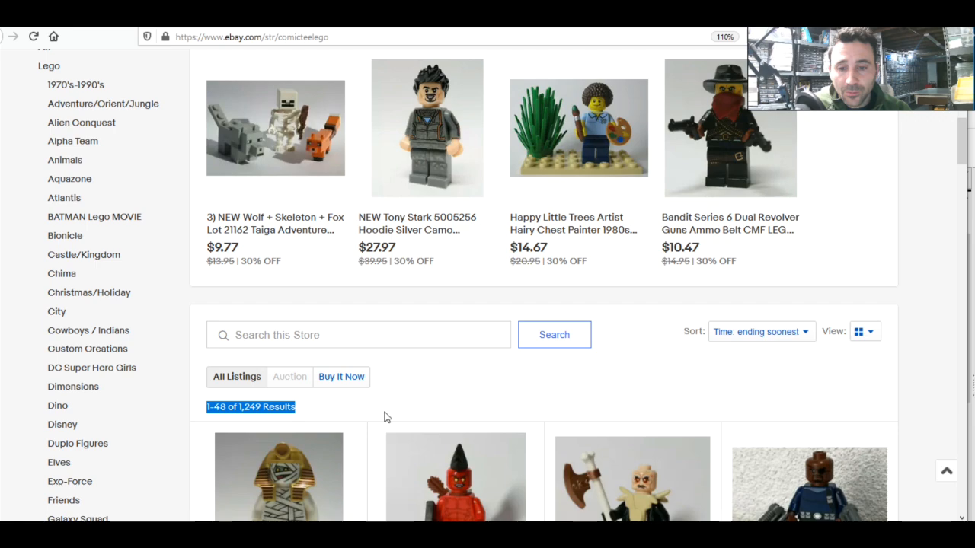
scroll(down, 3)
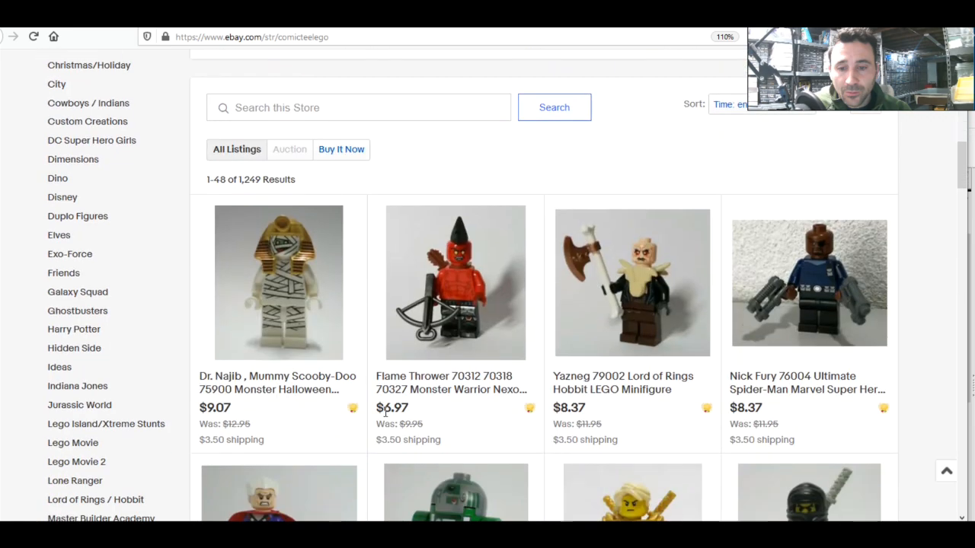
scroll(down, 3)
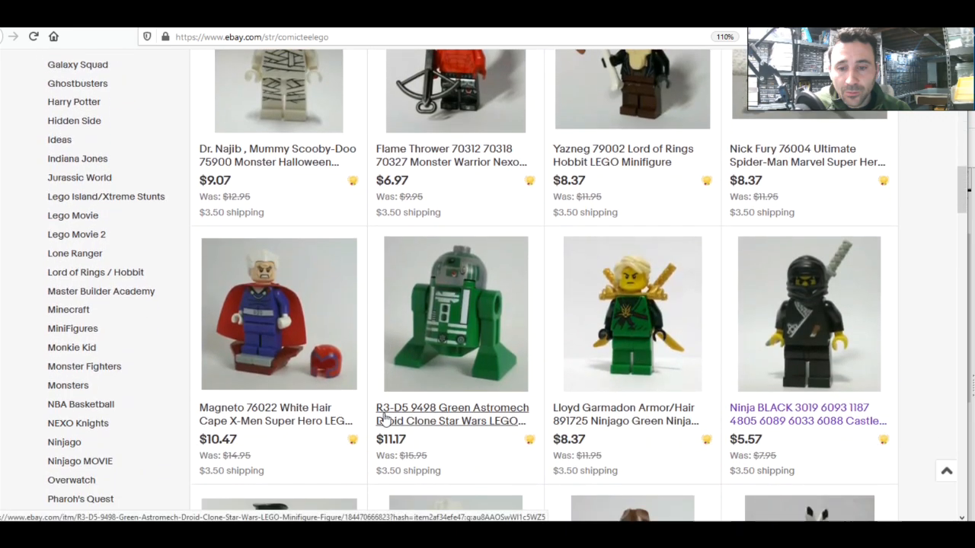
scroll(down, 3)
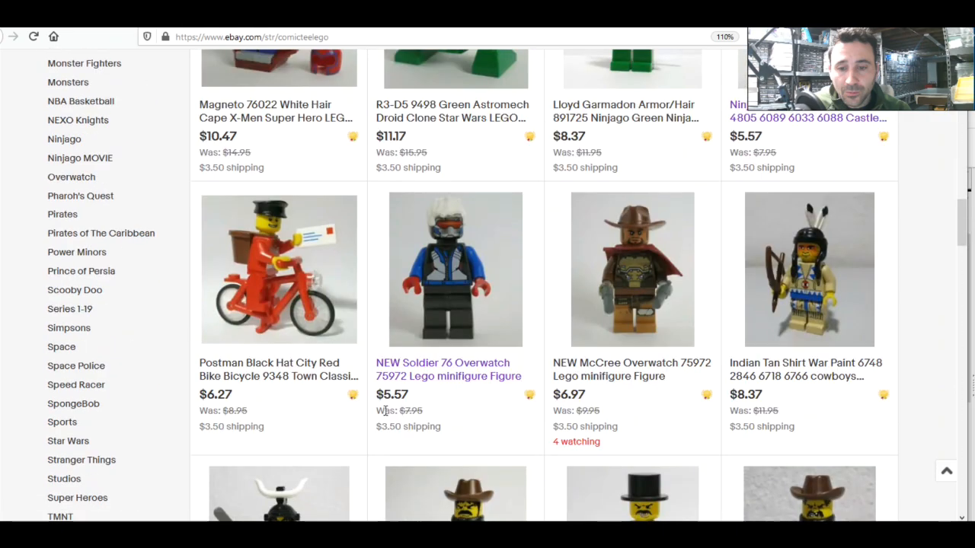
scroll(down, 3)
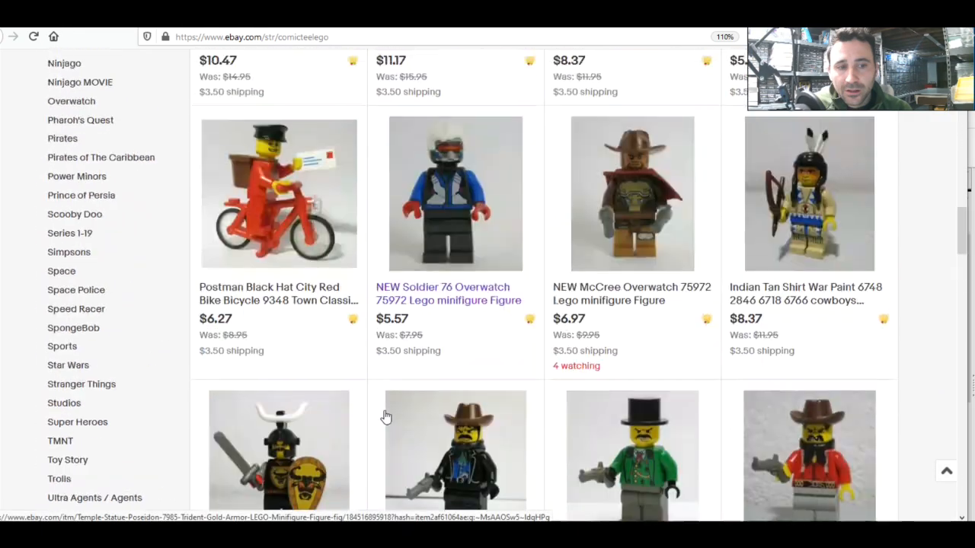